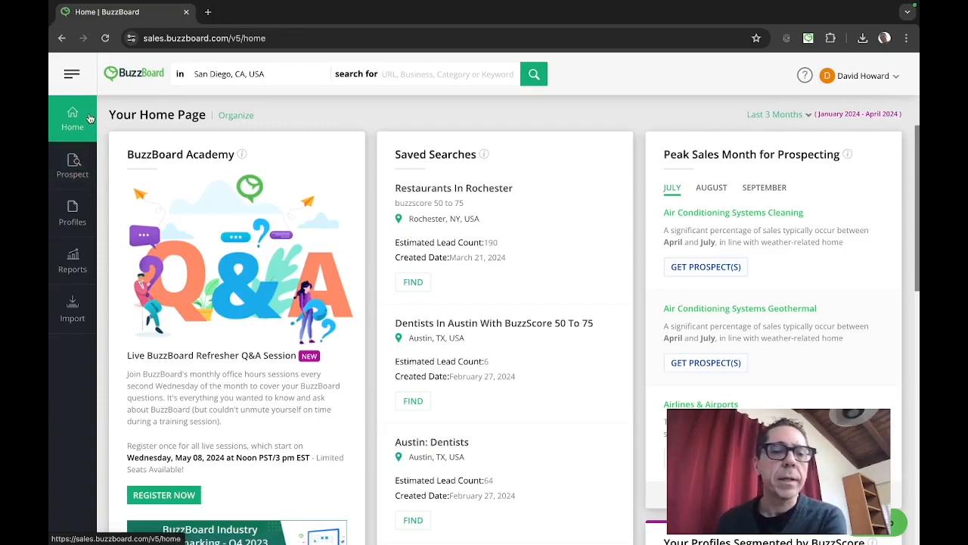
# Show the prospect finder results for photographers in San Diego, CA.
pyautogui.click(72, 164)
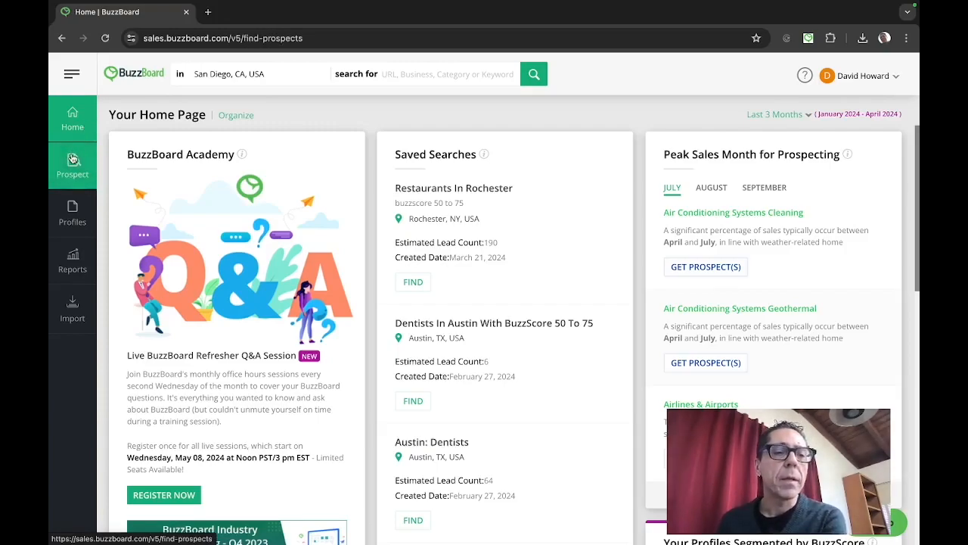
pyautogui.click(72, 165)
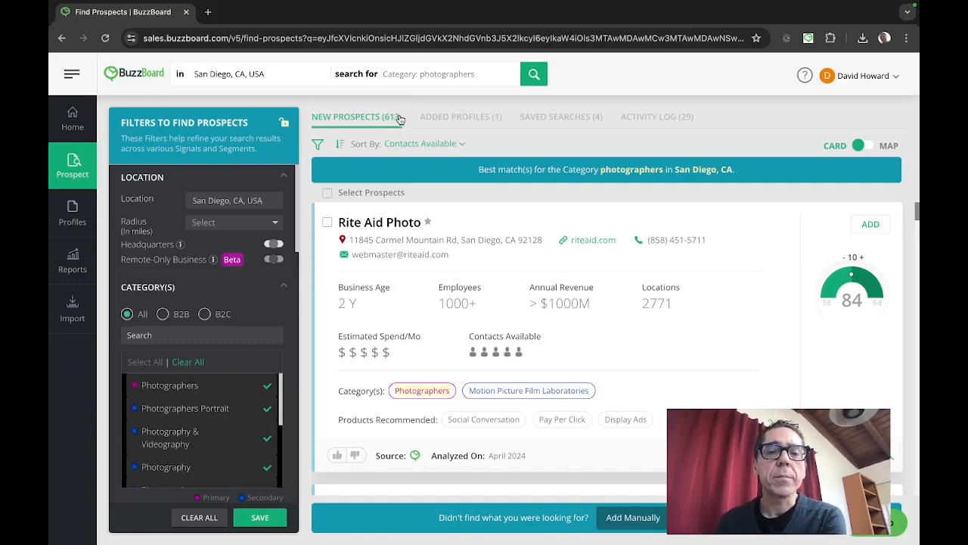
pyautogui.moveTo(393, 121)
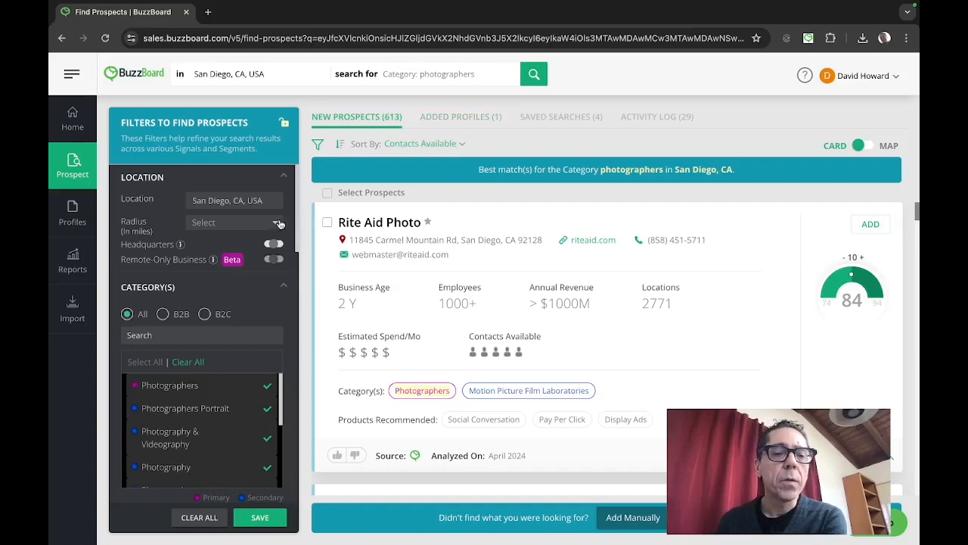
# Widen the photographer search to a 25-mile radius around San Diego and review the 846 results.
pyautogui.click(233, 221)
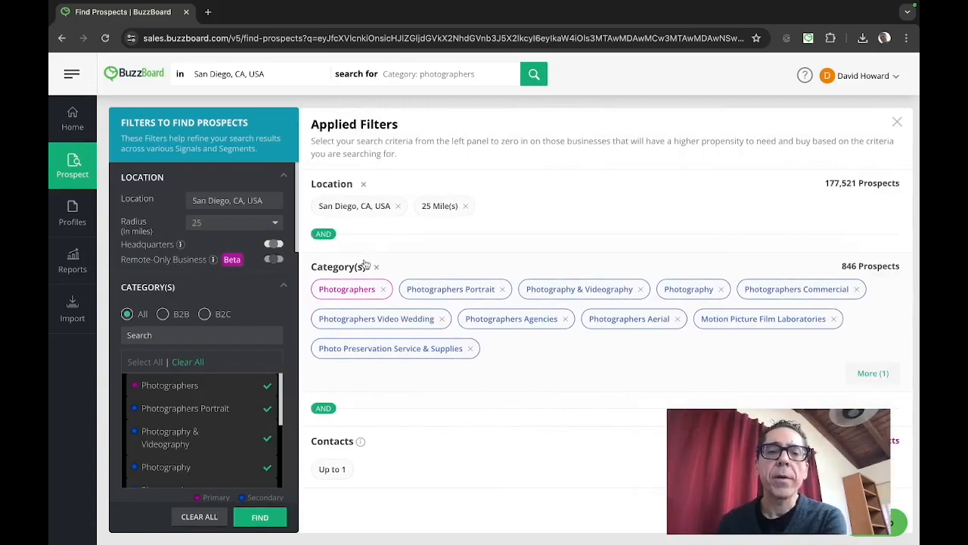
pyautogui.click(260, 517)
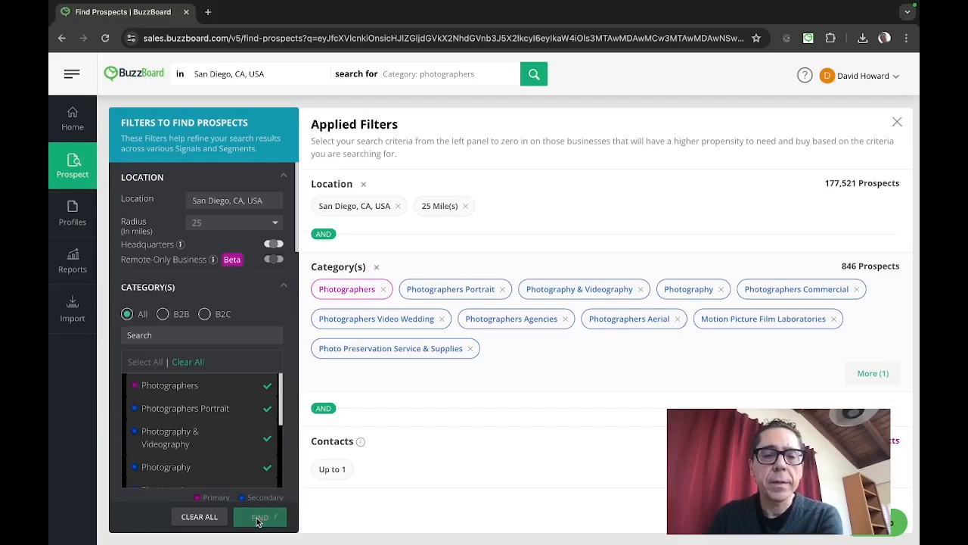
pyautogui.click(260, 517)
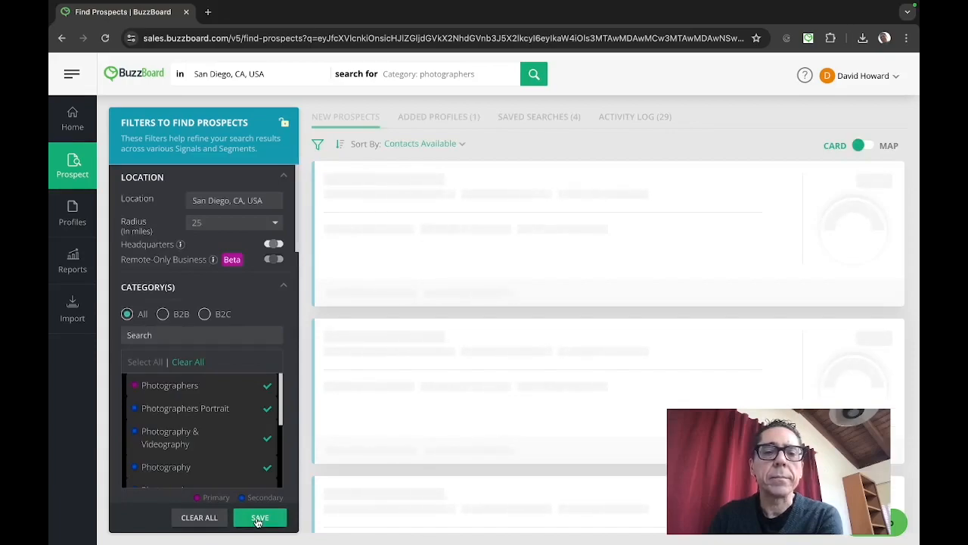
pyautogui.click(260, 517)
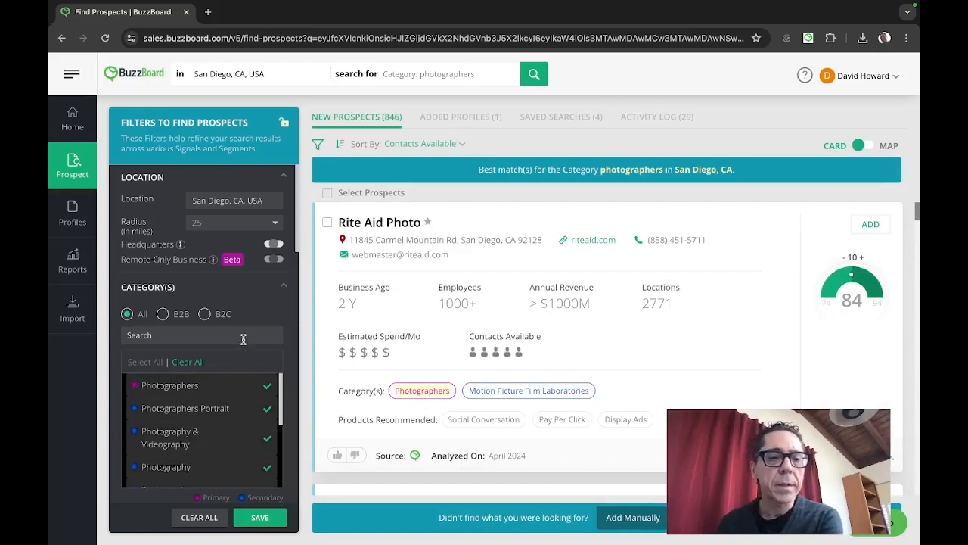
pyautogui.scroll(-3)
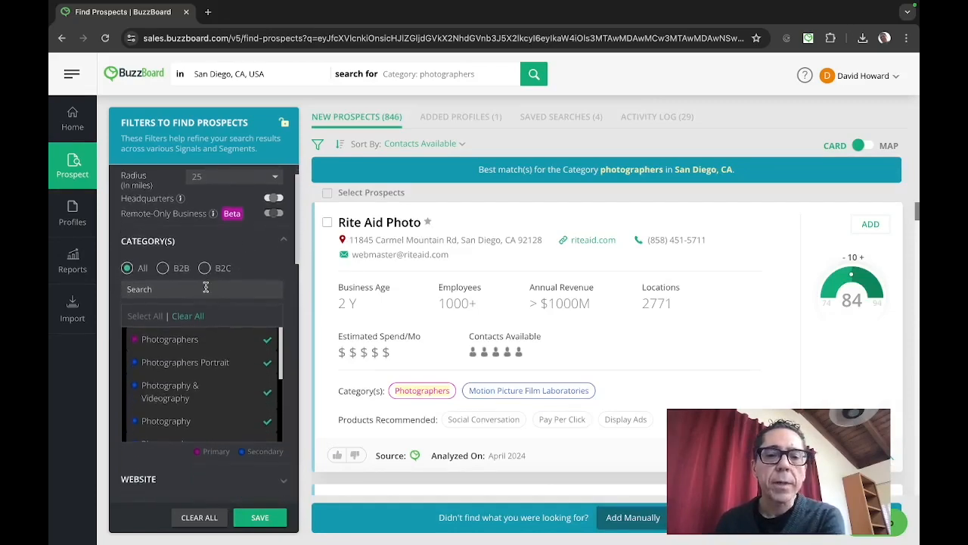
pyautogui.scroll(-3)
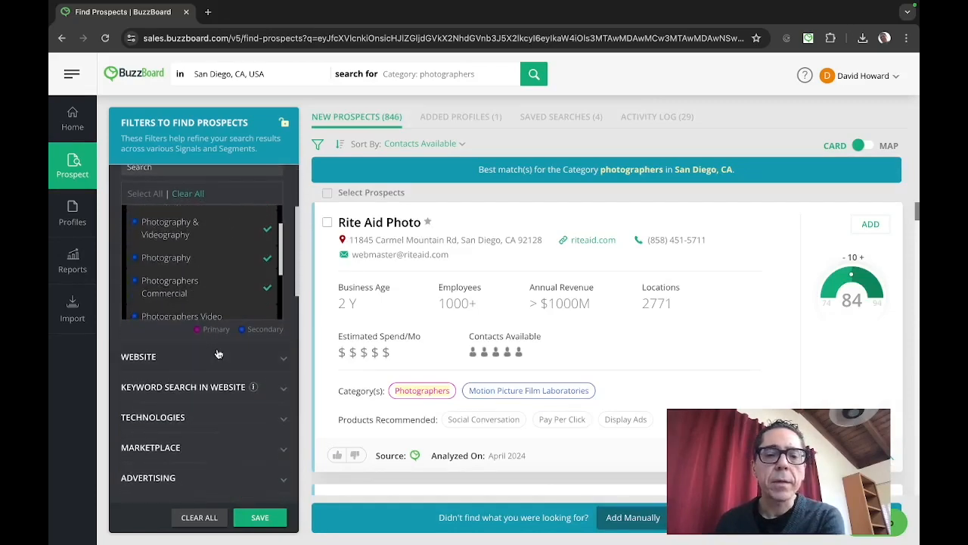
pyautogui.scroll(-3)
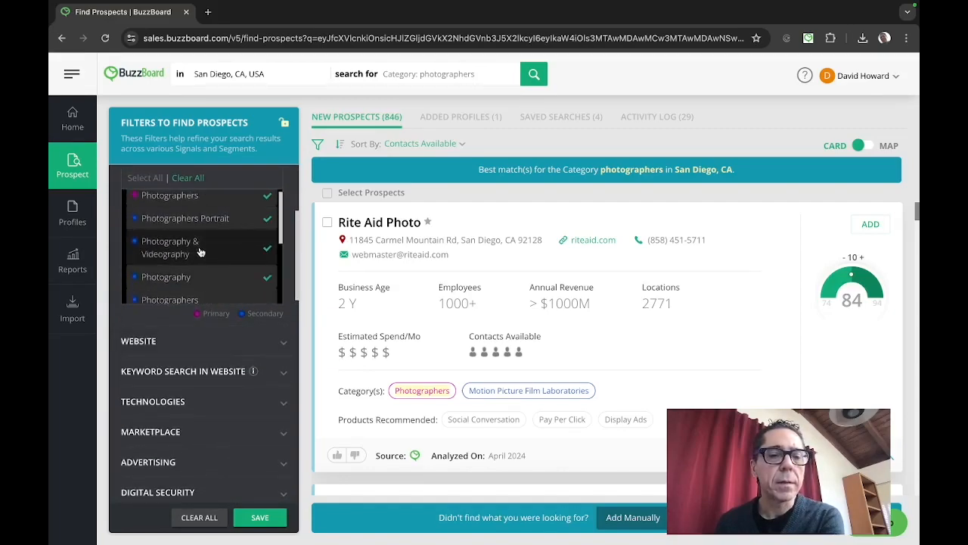
pyautogui.scroll(-3)
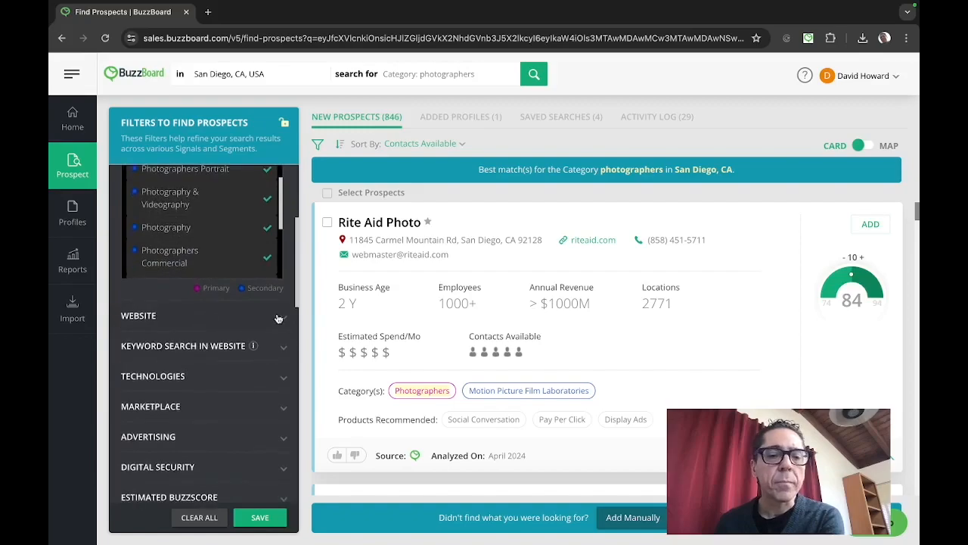
# Require prospects to have a website, narrowing results to 733.
pyautogui.click(139, 316)
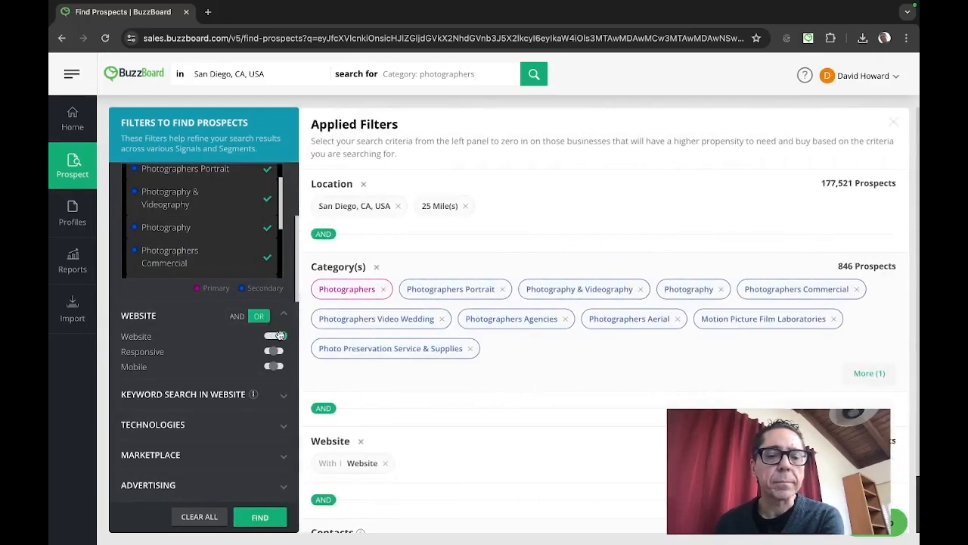
pyautogui.click(273, 335)
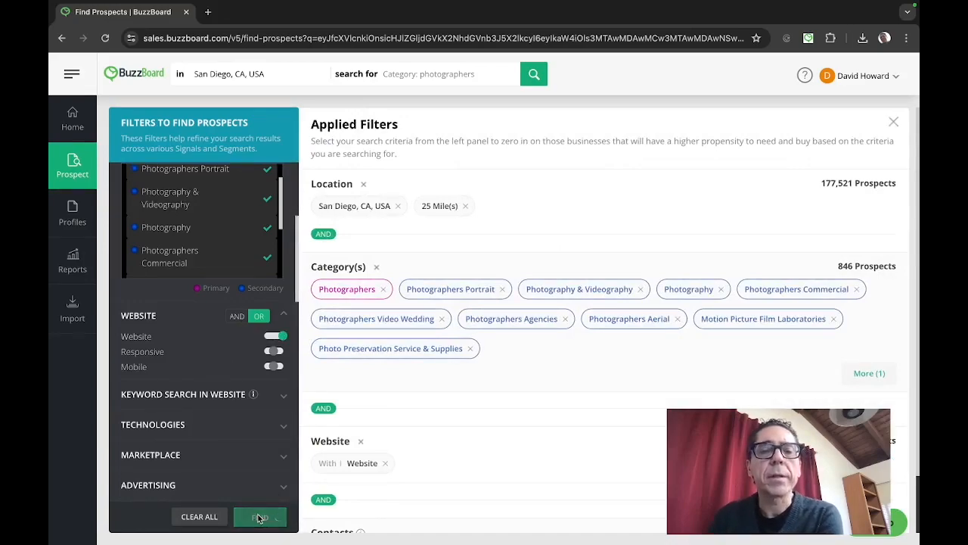
pyautogui.click(260, 518)
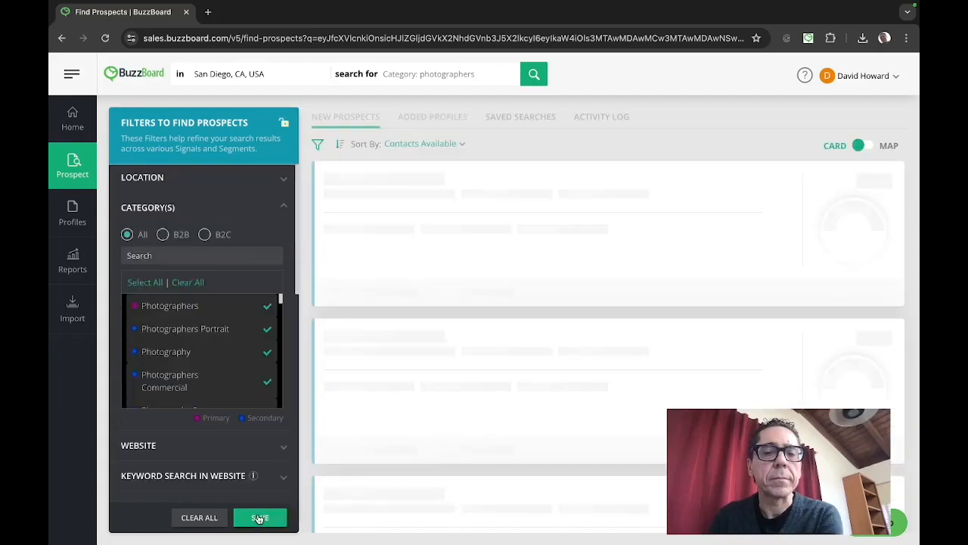
pyautogui.click(260, 517)
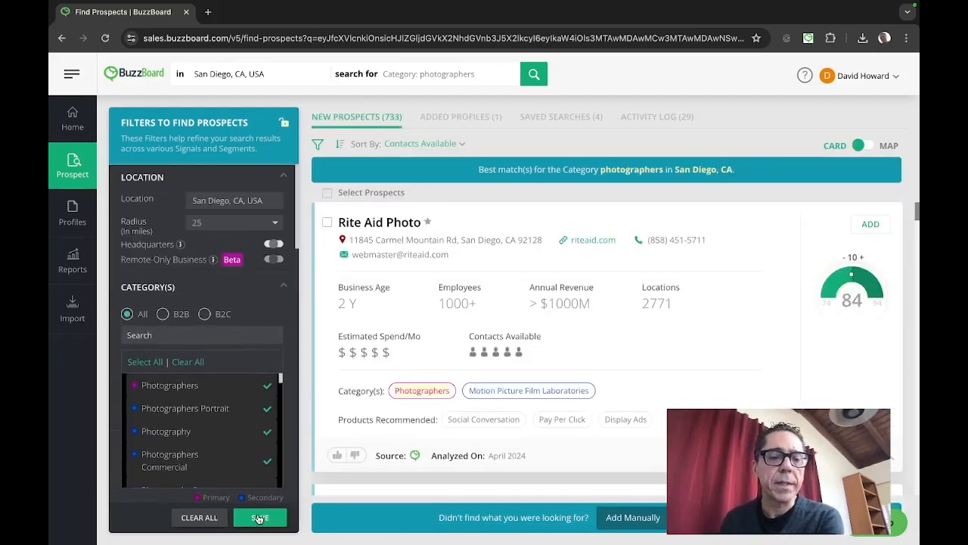
pyautogui.moveTo(286, 357)
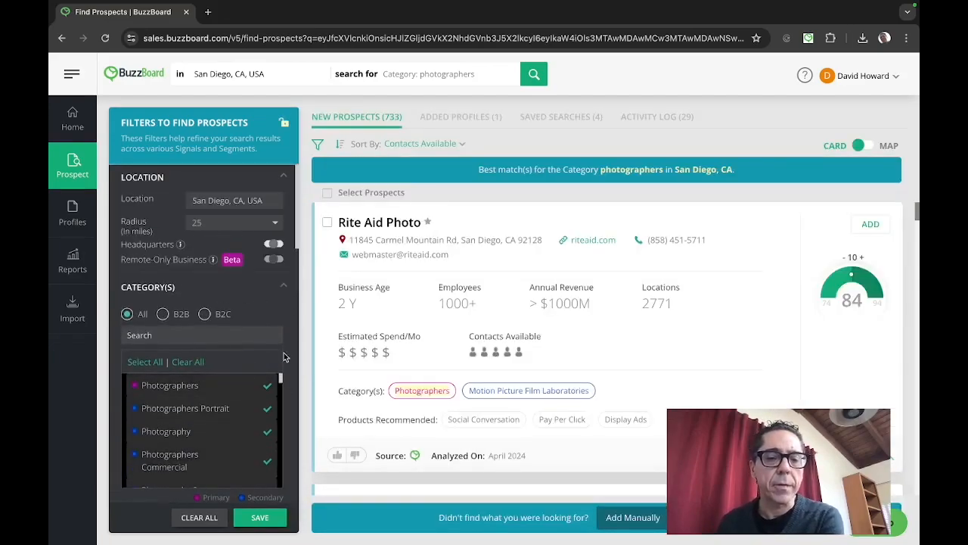
pyautogui.scroll(-3)
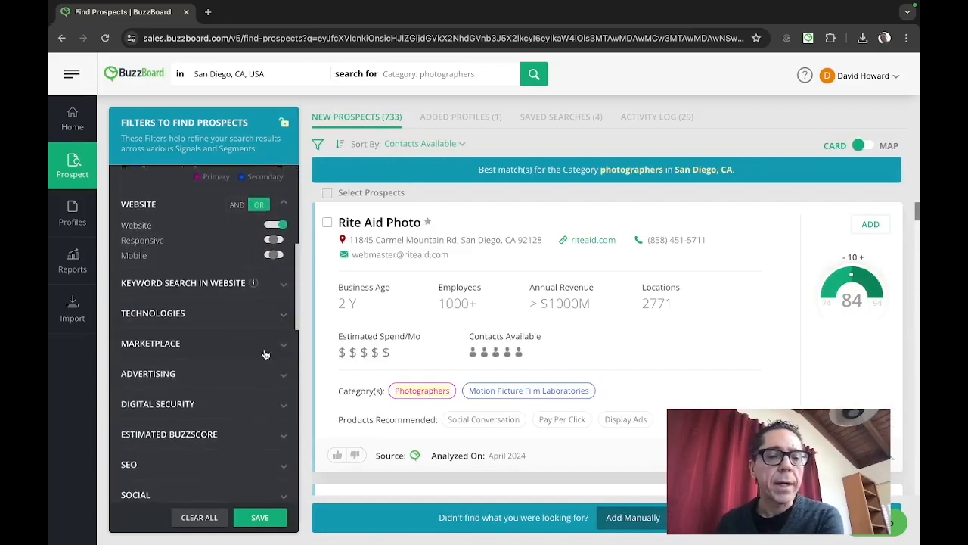
pyautogui.moveTo(269, 372)
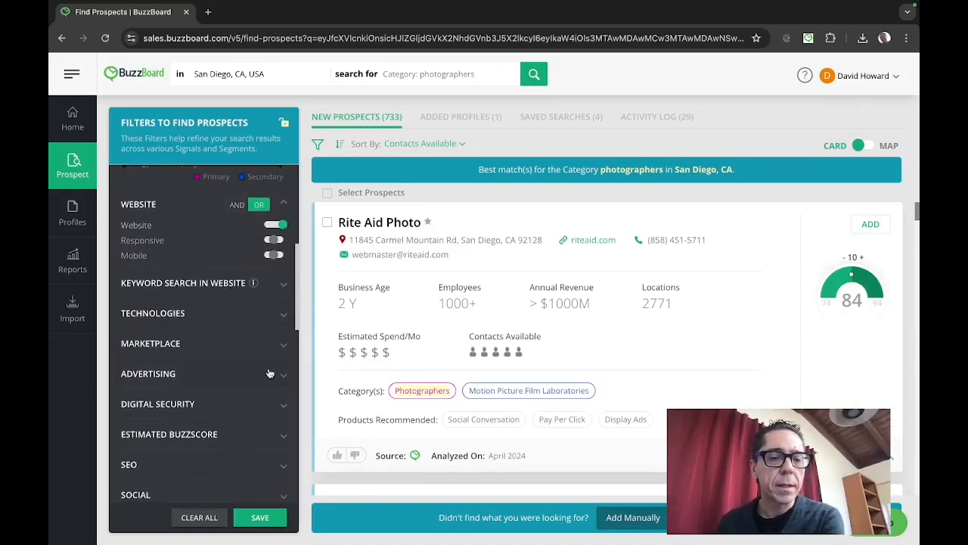
# Enable the Facebook Ads and Google Ads advertising filters.
pyautogui.click(149, 373)
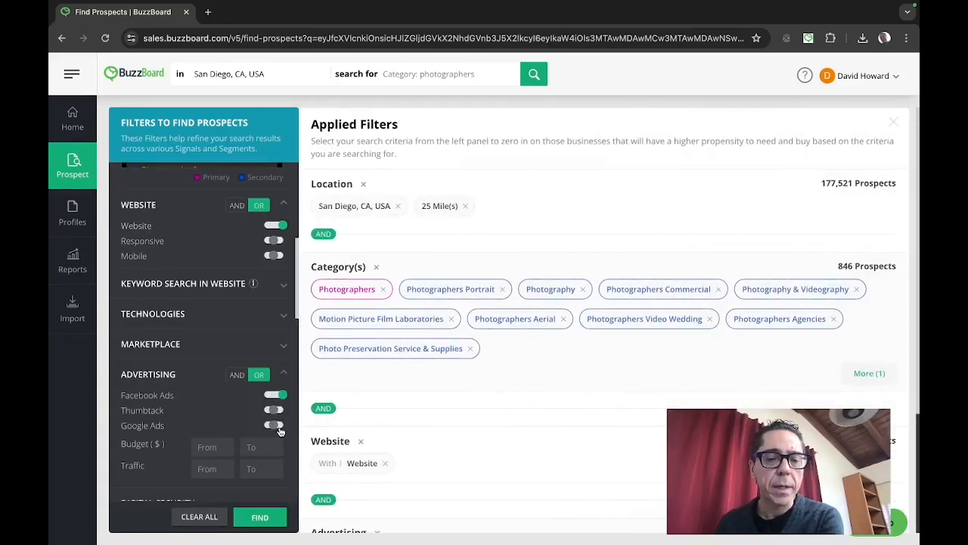
pyautogui.scroll(-3)
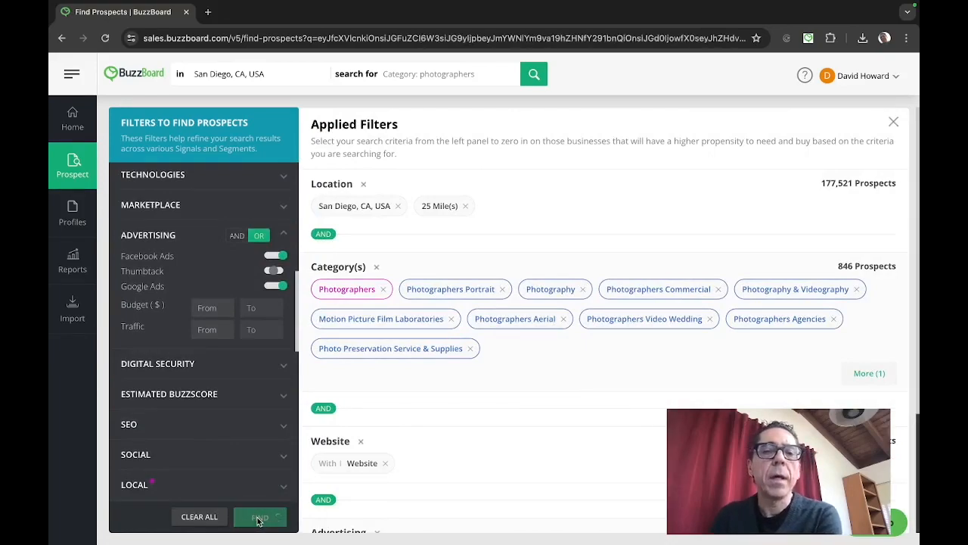
# Rerun the search with the advertising filters applied.
pyautogui.click(260, 518)
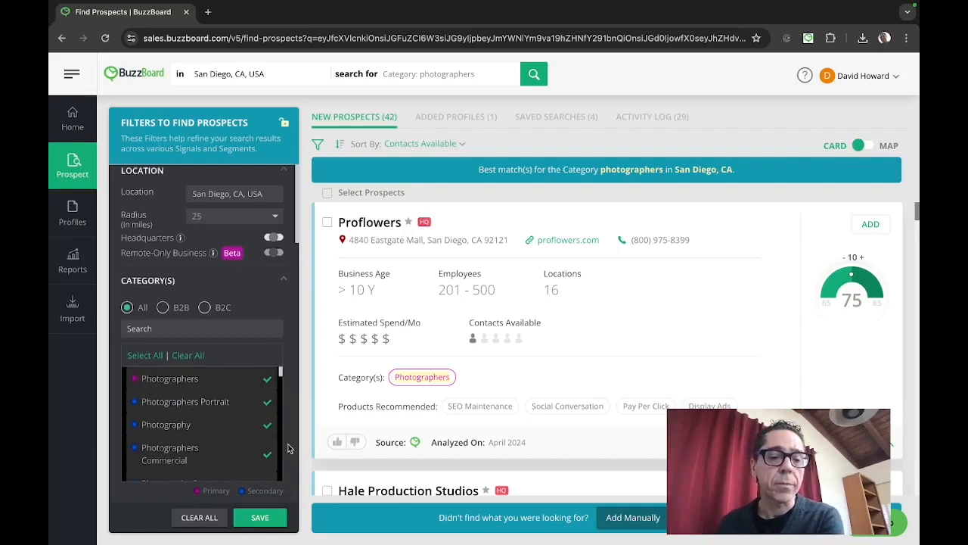
pyautogui.scroll(-3)
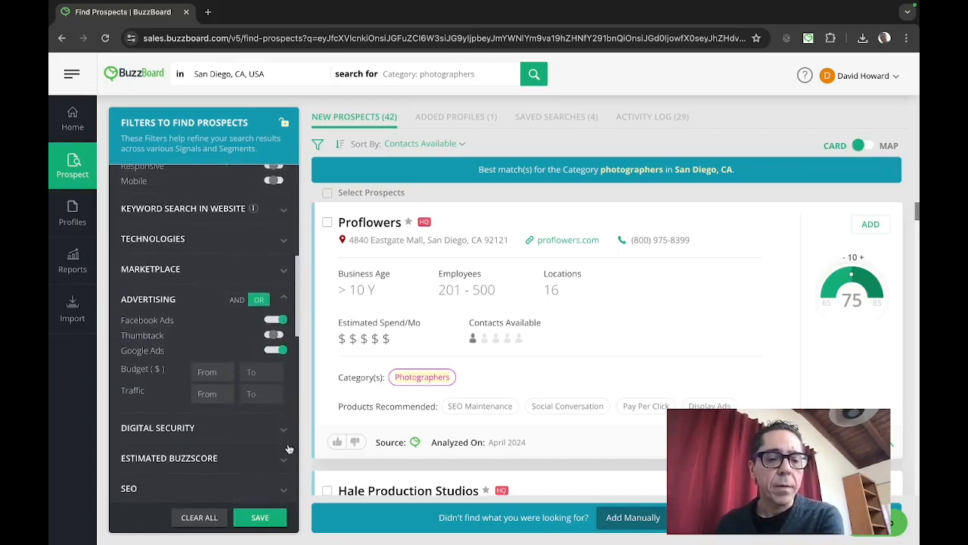
pyautogui.scroll(-3)
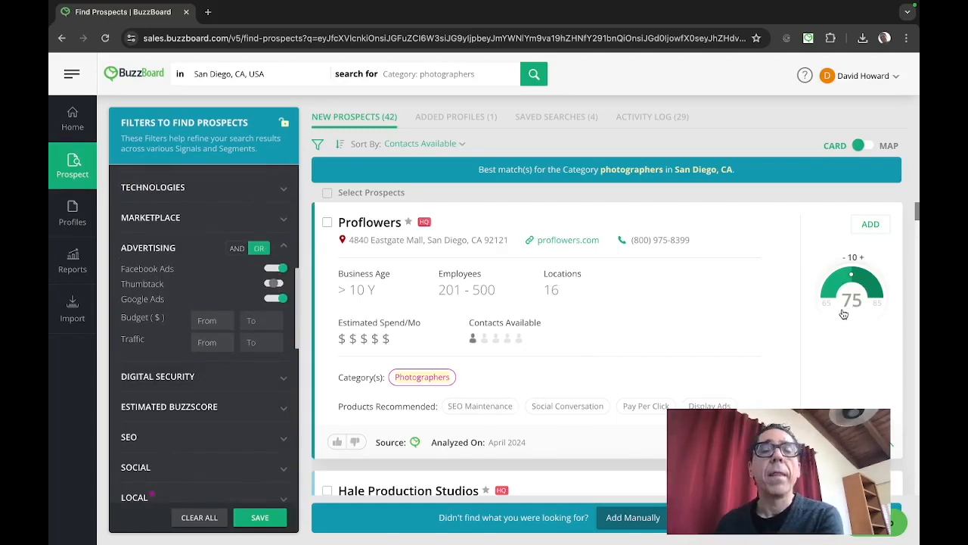
pyautogui.moveTo(844, 311)
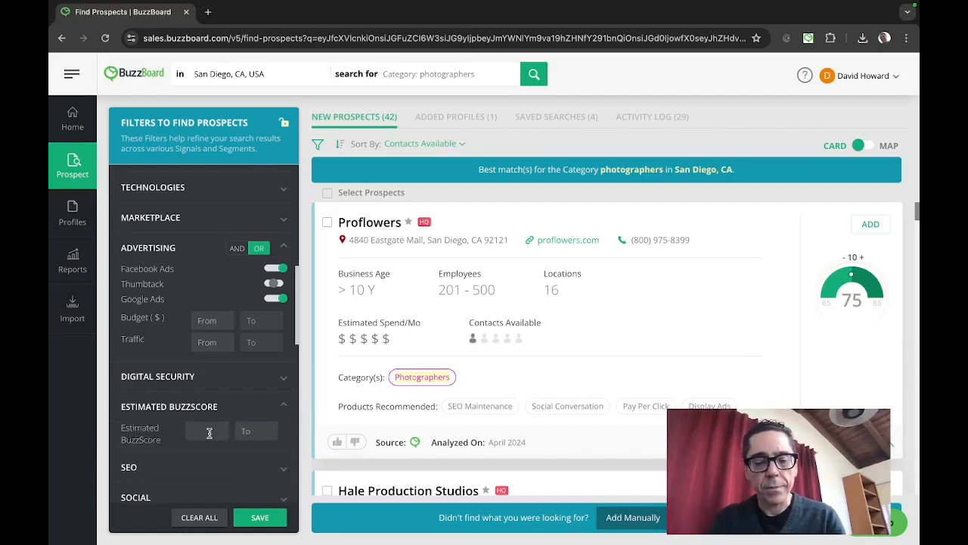
# Limit estimated BuzzScore to 50–75, leaving 28 prospects.
pyautogui.write('50')
pyautogui.click(257, 431)
pyautogui.write('75')
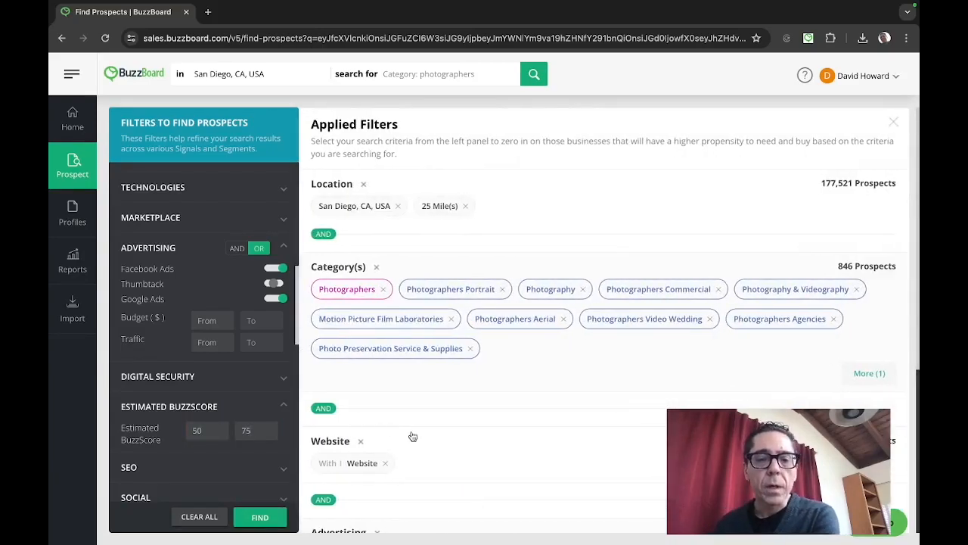
pyautogui.scroll(-3)
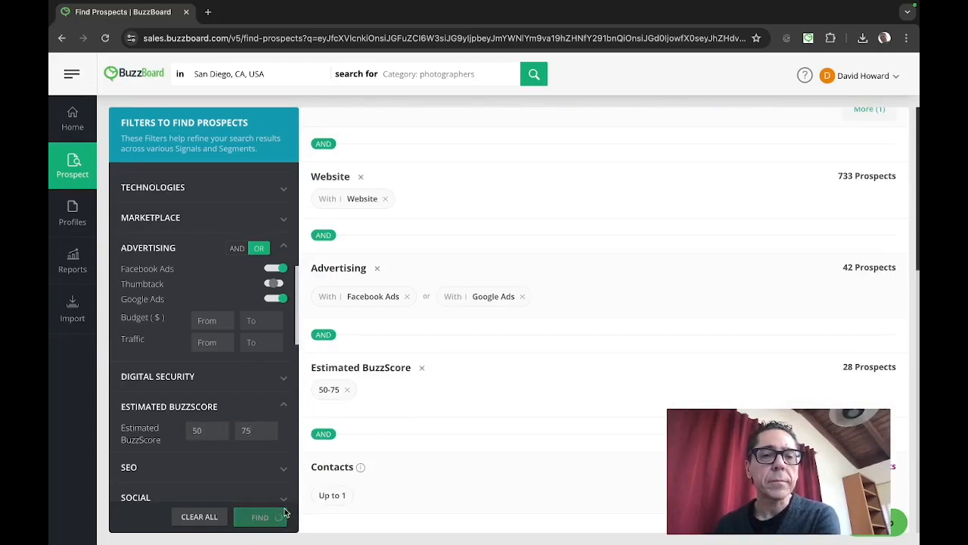
pyautogui.click(260, 517)
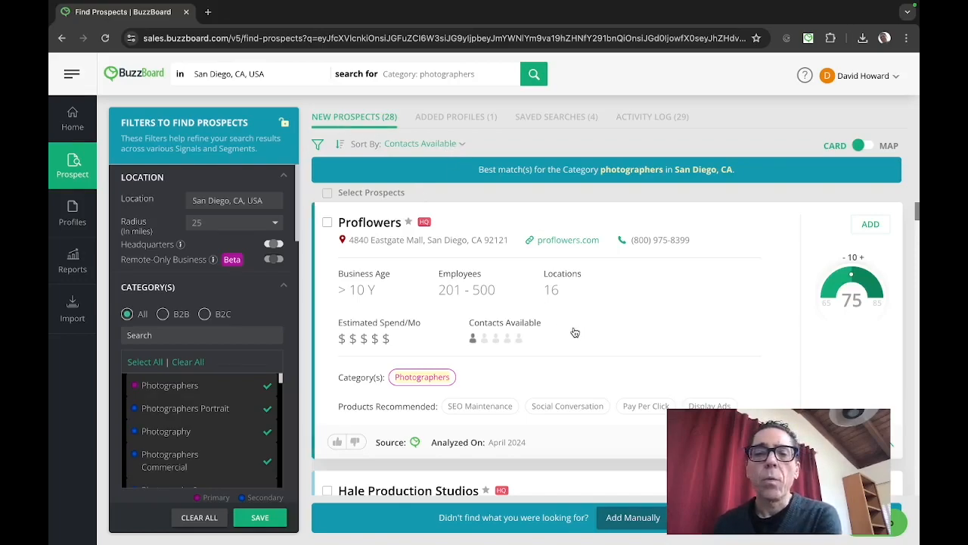
# Switch from the prospects list to the added profiles list with Lumetry Media first.
pyautogui.scroll(-3)
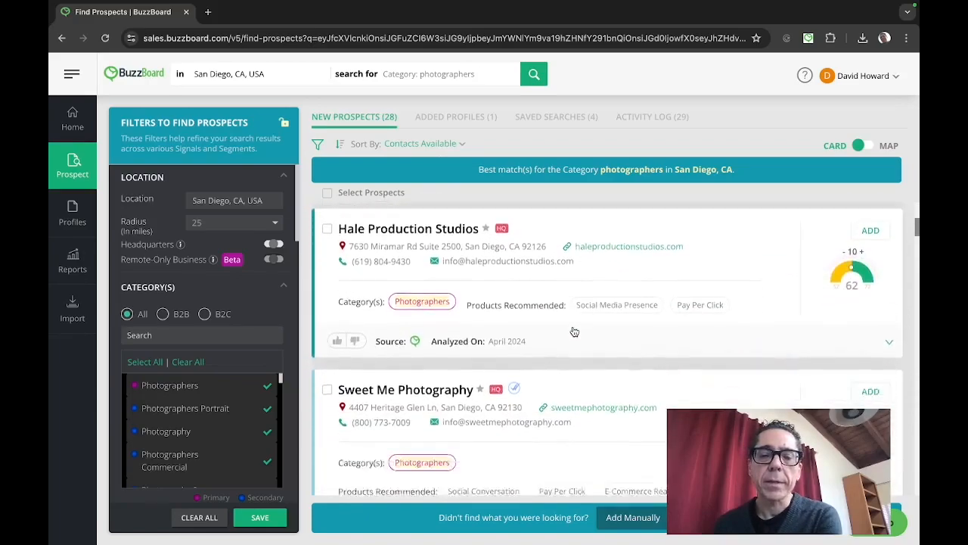
pyautogui.scroll(-3)
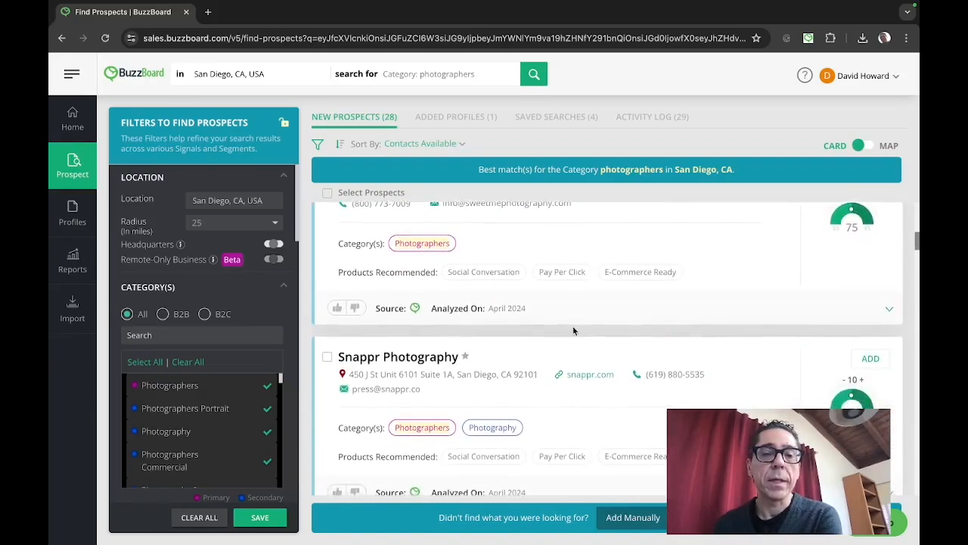
pyautogui.moveTo(575, 327)
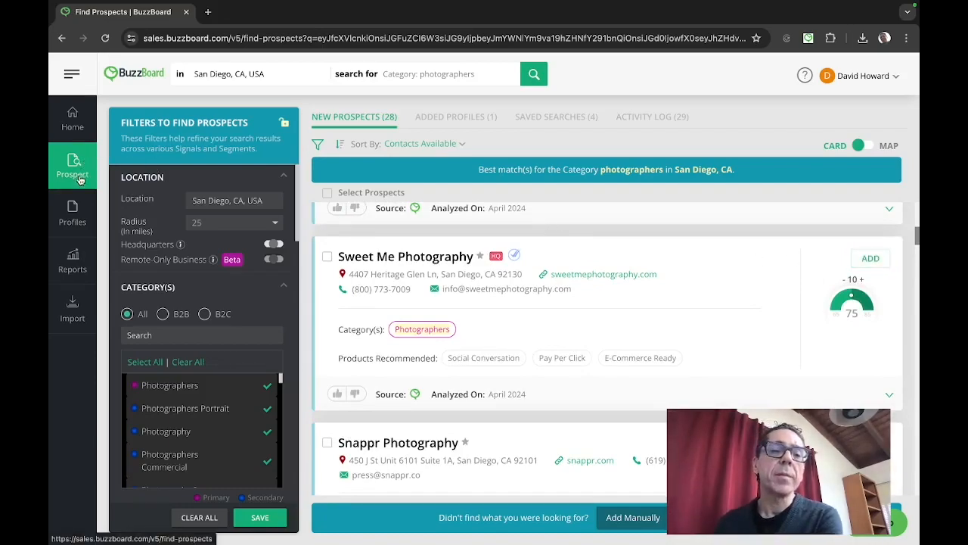
pyautogui.click(73, 212)
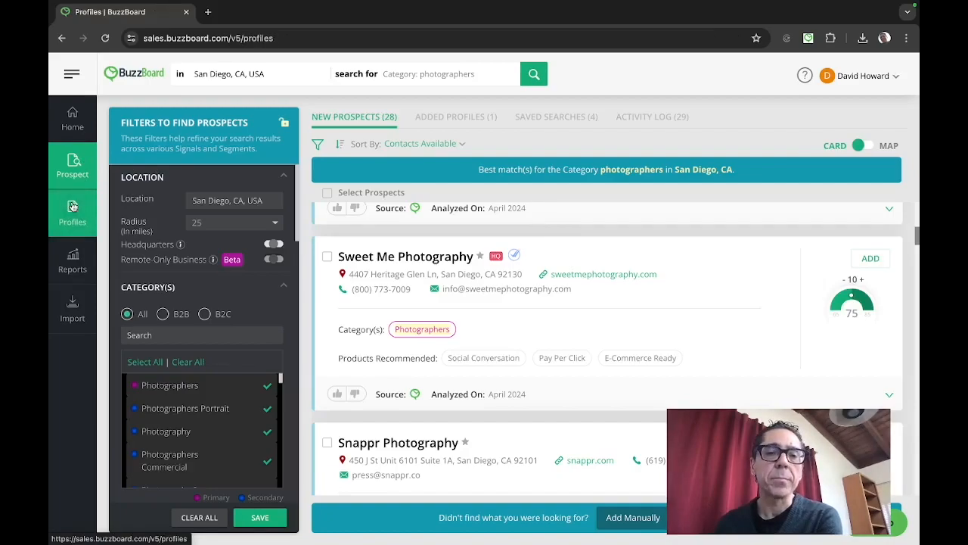
pyautogui.click(73, 212)
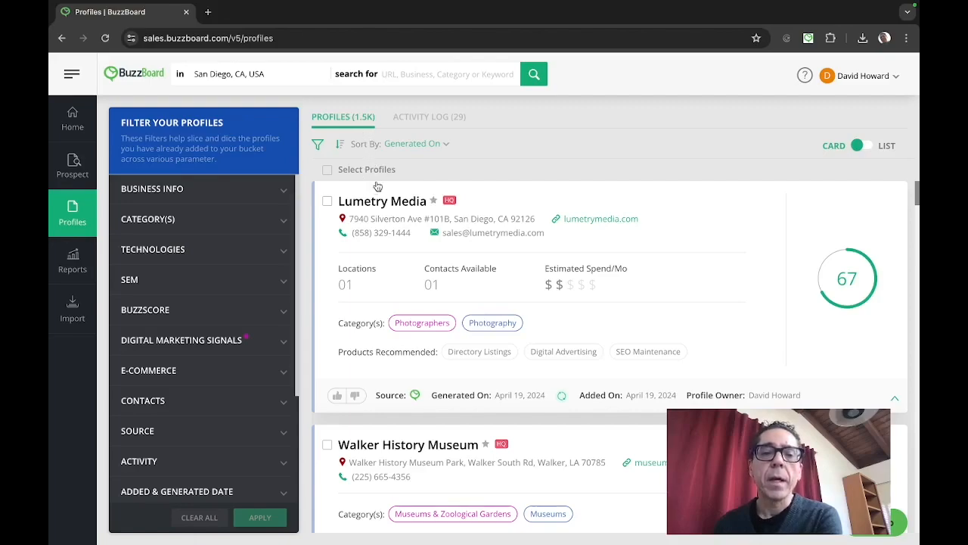
pyautogui.click(381, 201)
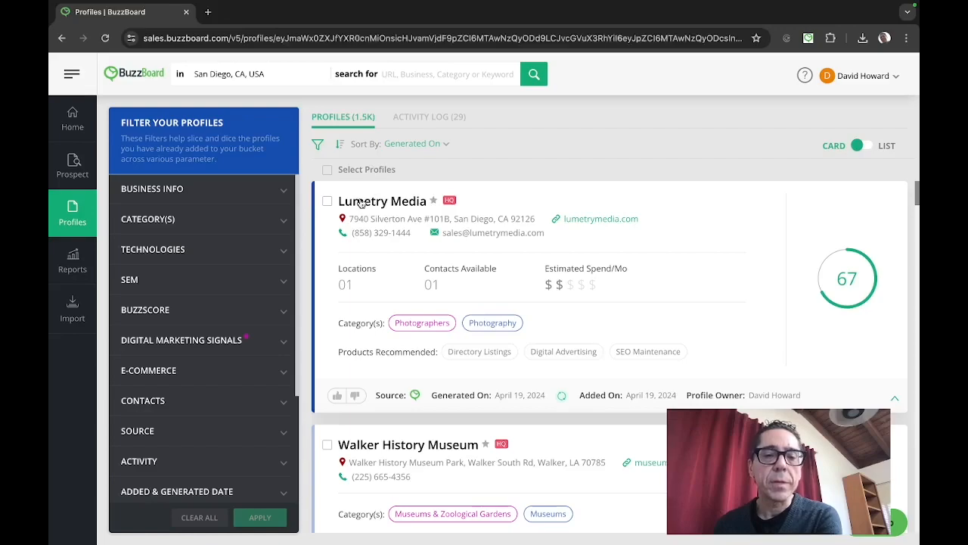
pyautogui.click(381, 201)
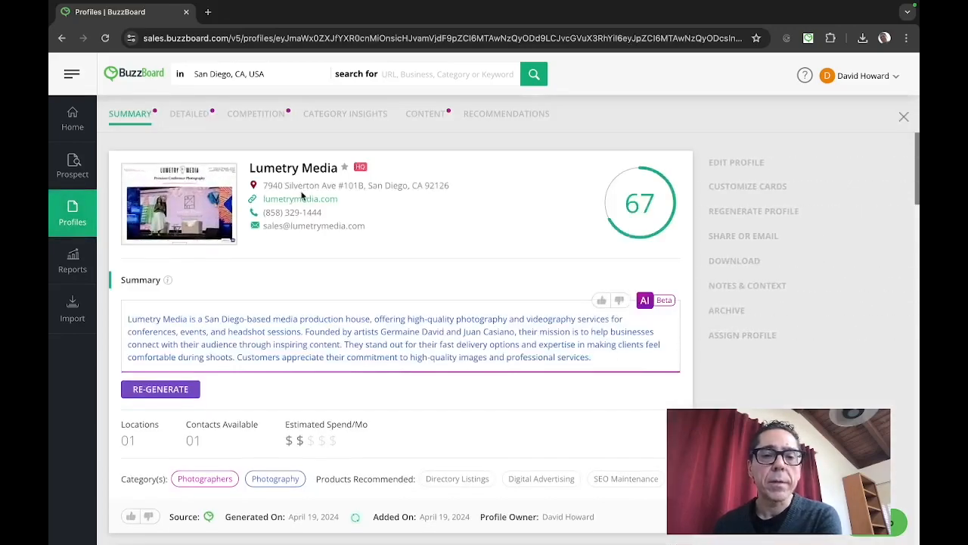
pyautogui.moveTo(427, 221)
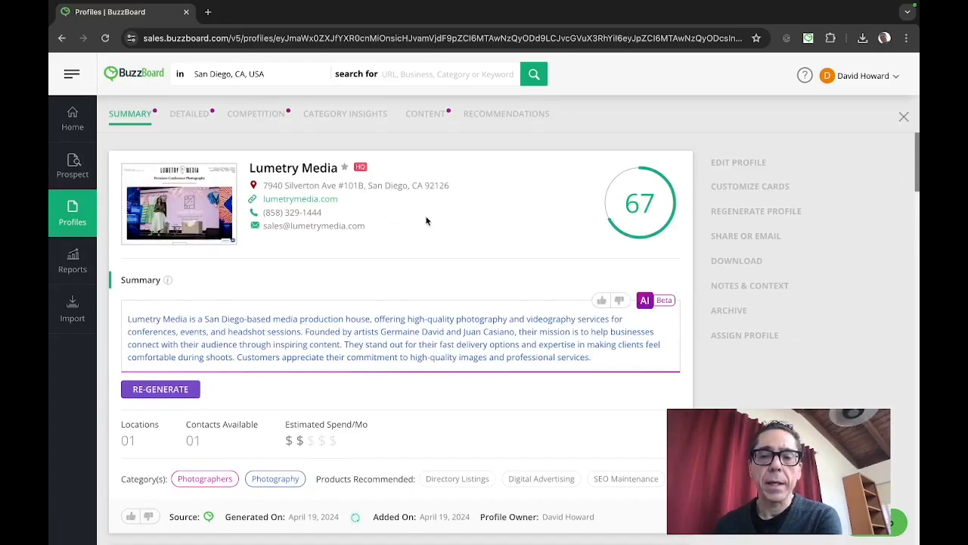
pyautogui.moveTo(533, 231)
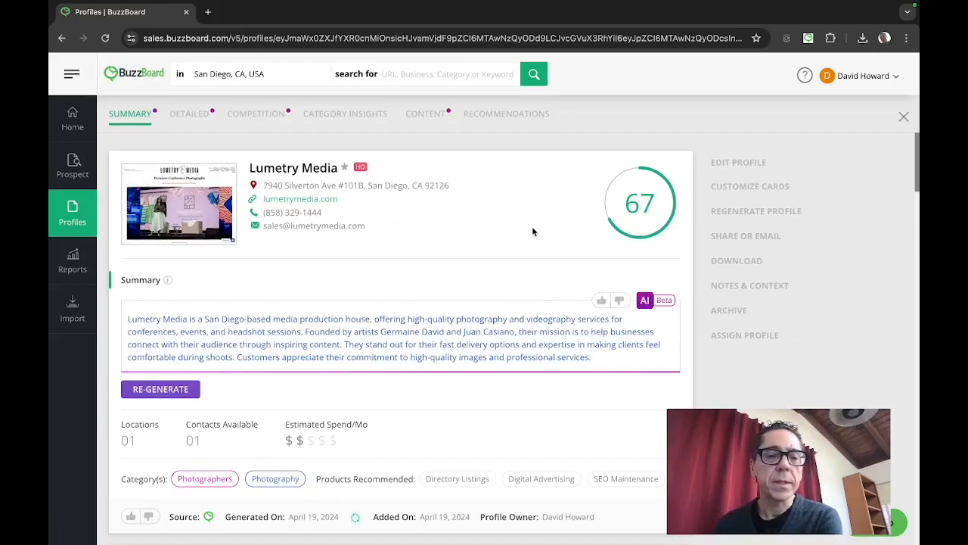
pyautogui.moveTo(675, 381)
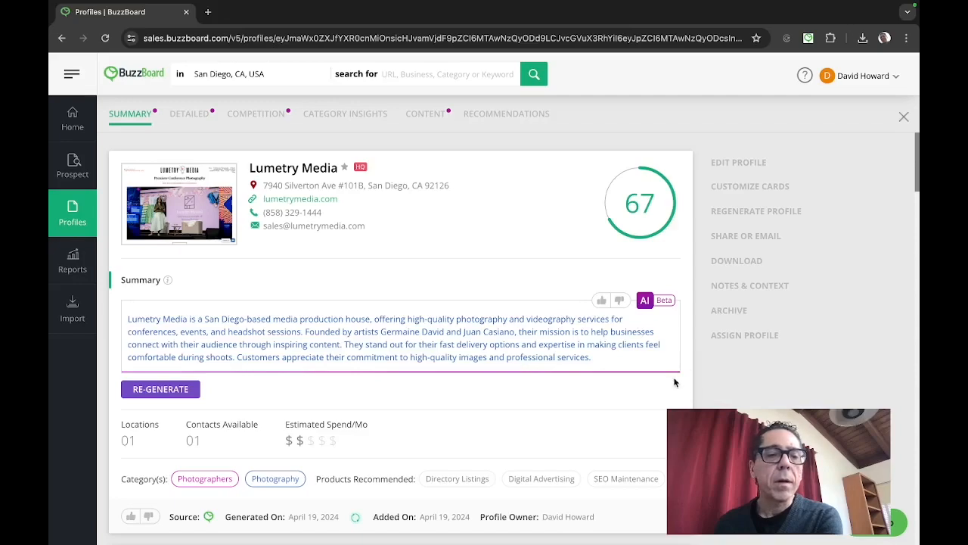
pyautogui.moveTo(635, 405)
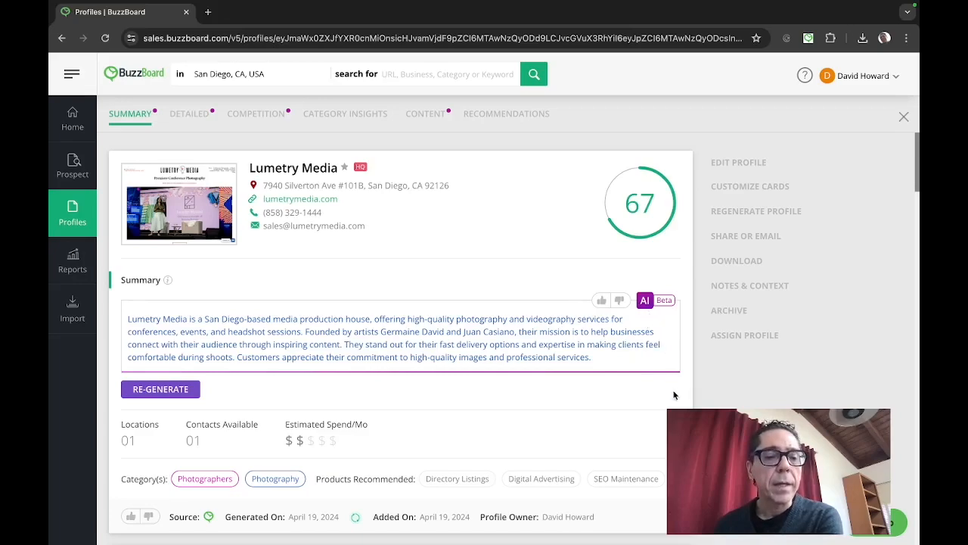
pyautogui.scroll(-3)
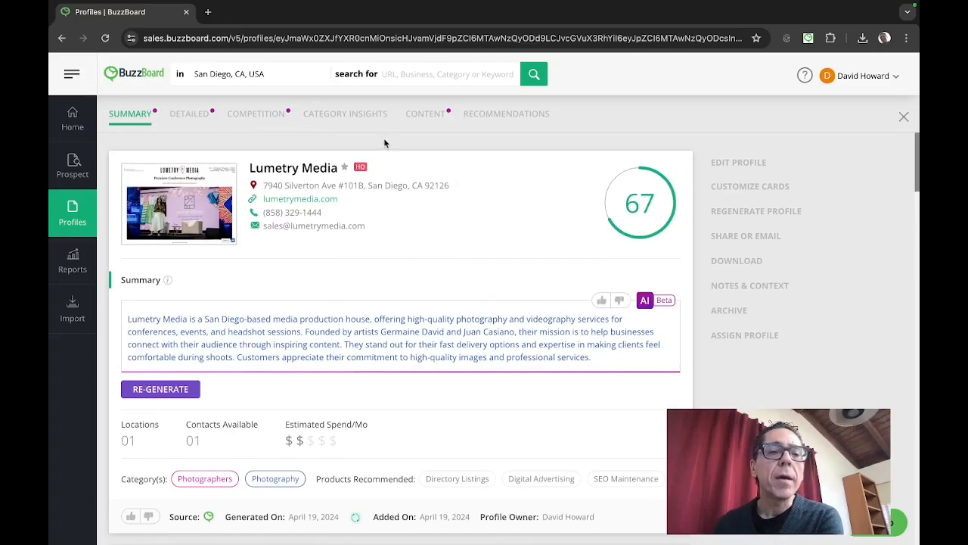
pyautogui.moveTo(399, 145)
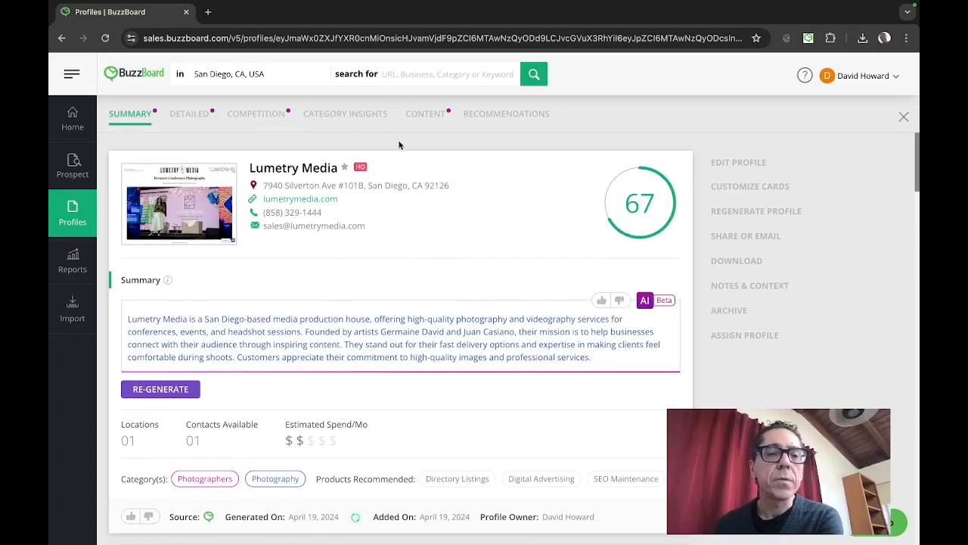
pyautogui.click(187, 113)
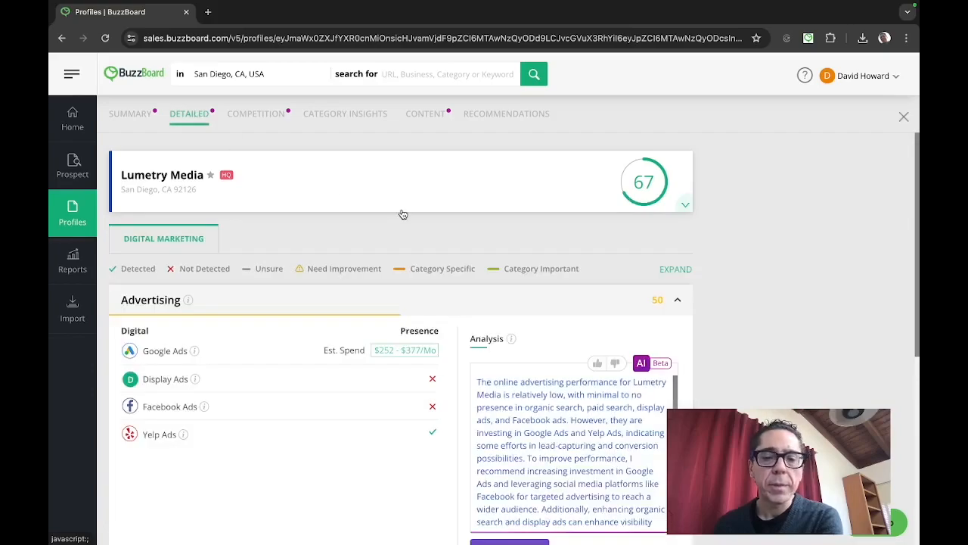
pyautogui.click(684, 204)
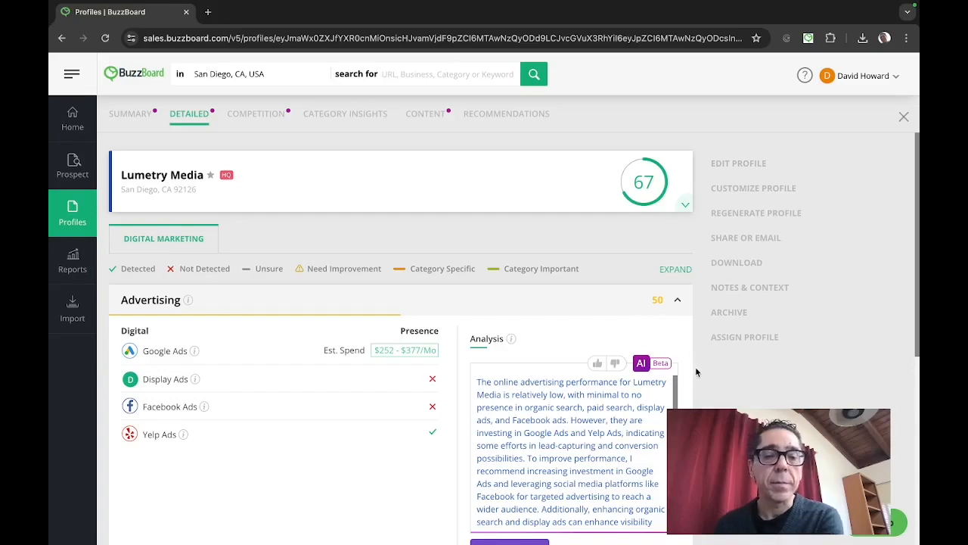
pyautogui.scroll(-3)
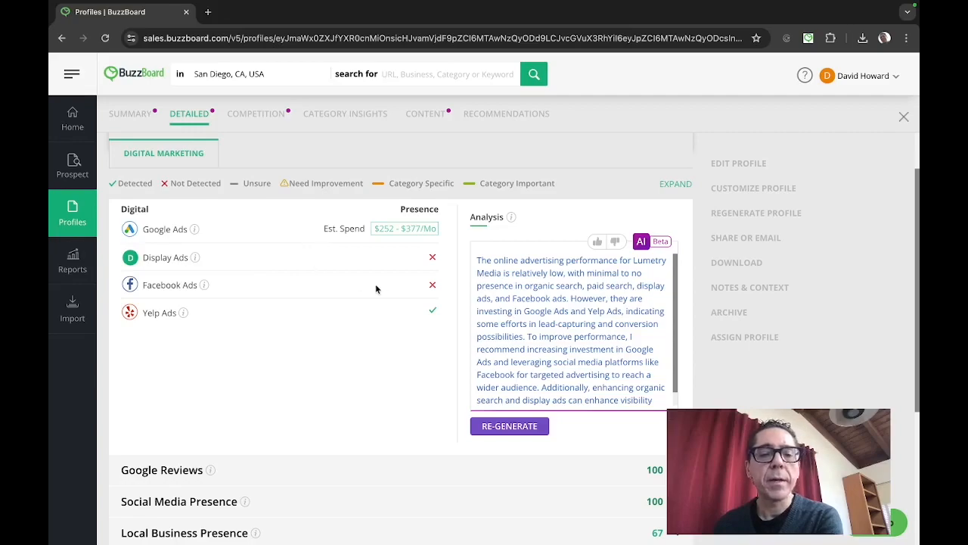
pyautogui.moveTo(339, 319)
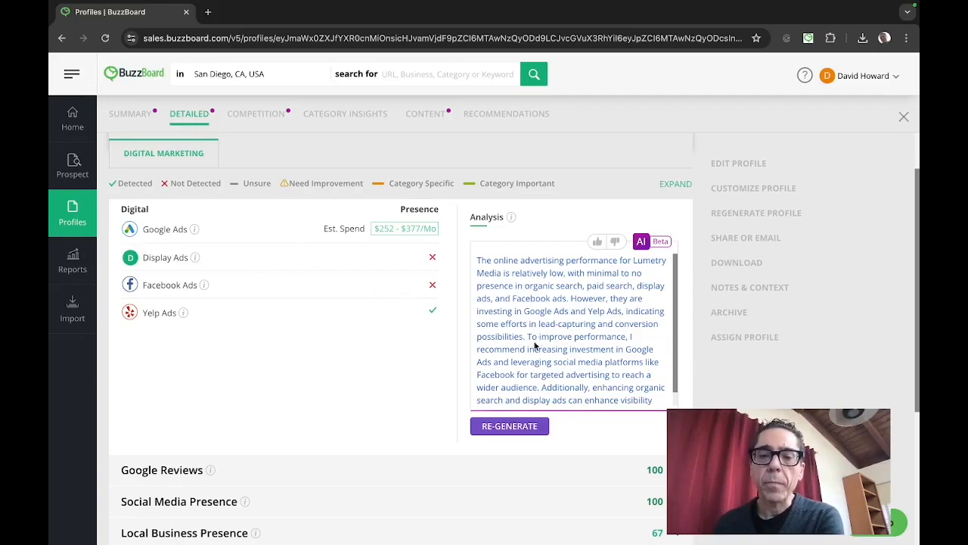
# Review advertising and Google reviews, expand the social media presence analysis, then return to summary.
pyautogui.scroll(-3)
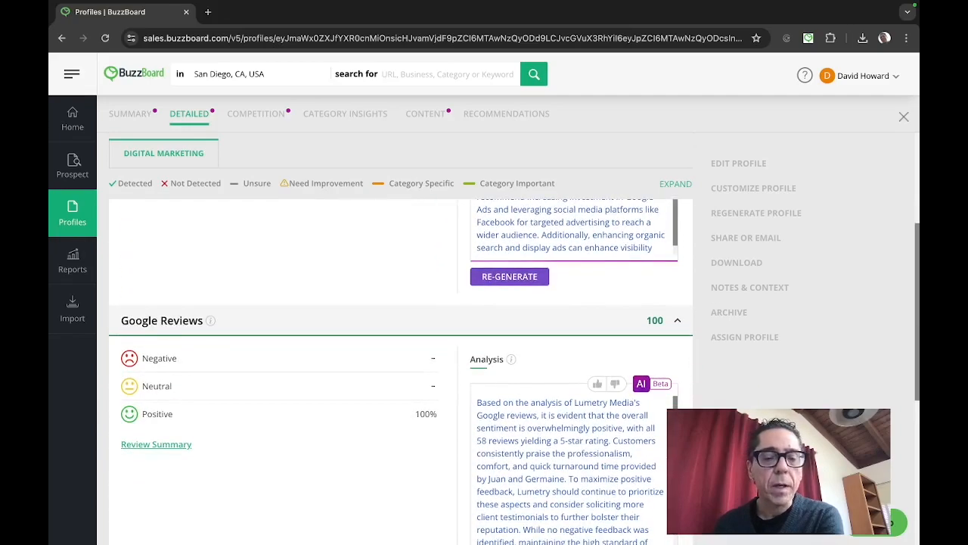
pyautogui.scroll(-3)
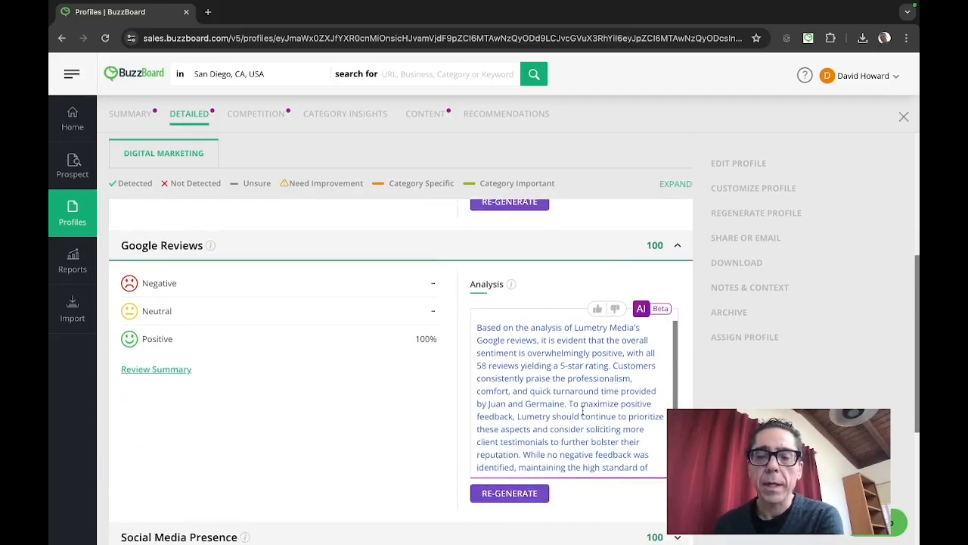
pyautogui.scroll(-3)
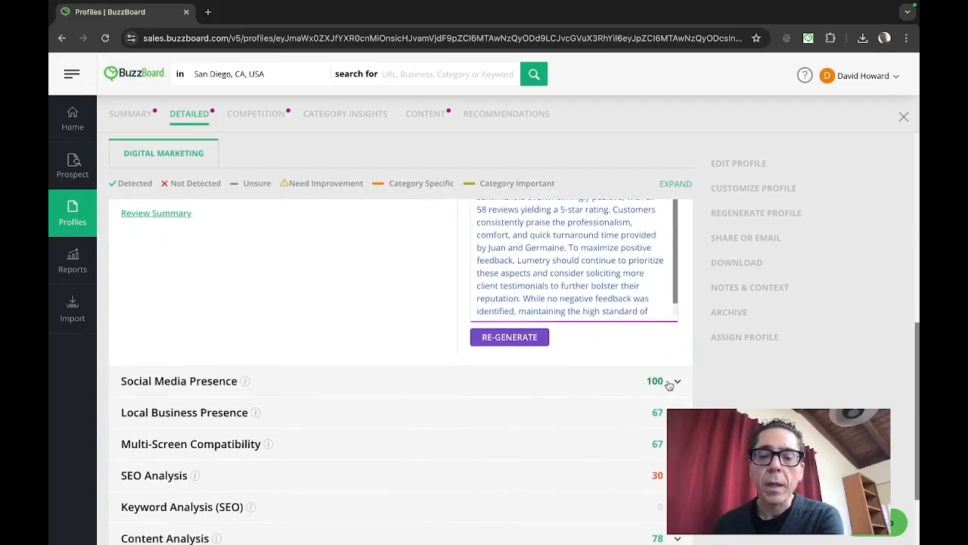
pyautogui.click(677, 381)
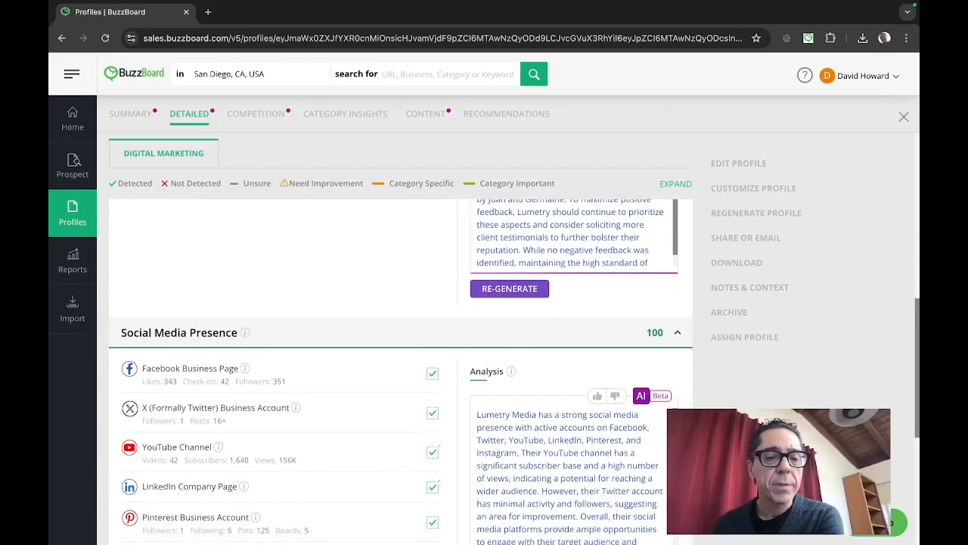
pyautogui.scroll(-3)
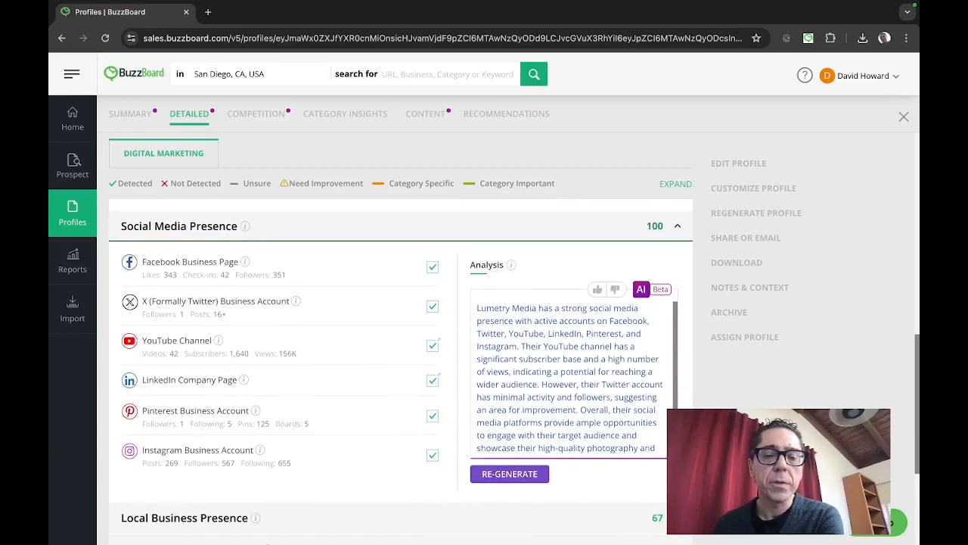
pyautogui.scroll(-3)
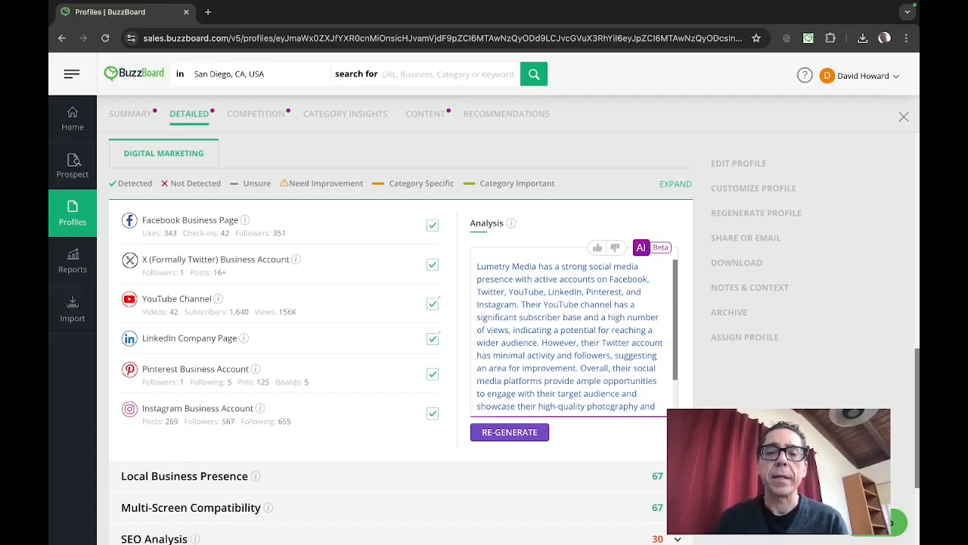
pyautogui.moveTo(444, 469)
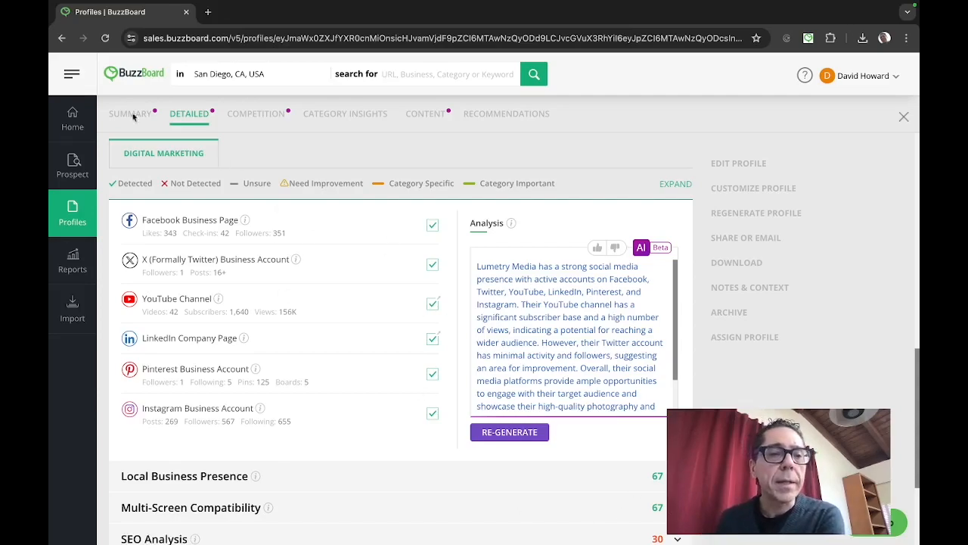
pyautogui.click(130, 113)
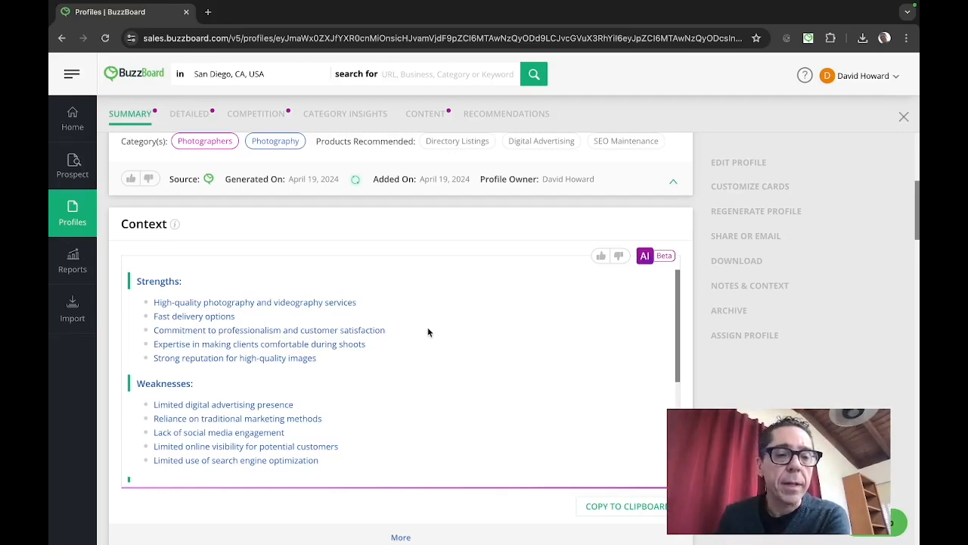
# Scroll to the AI-written context listing Lumetry Media's weaknesses and opportunities.
pyautogui.scroll(-3)
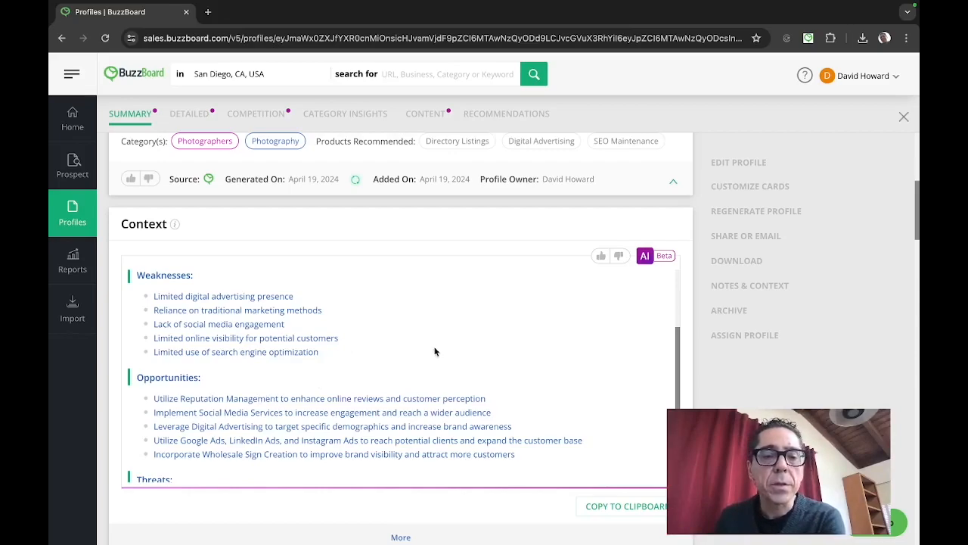
pyautogui.moveTo(442, 345)
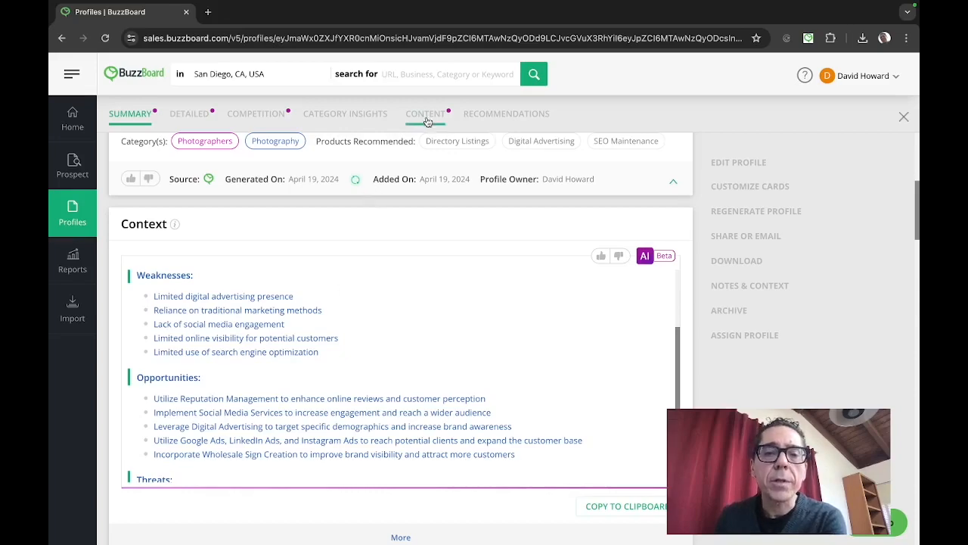
pyautogui.click(426, 113)
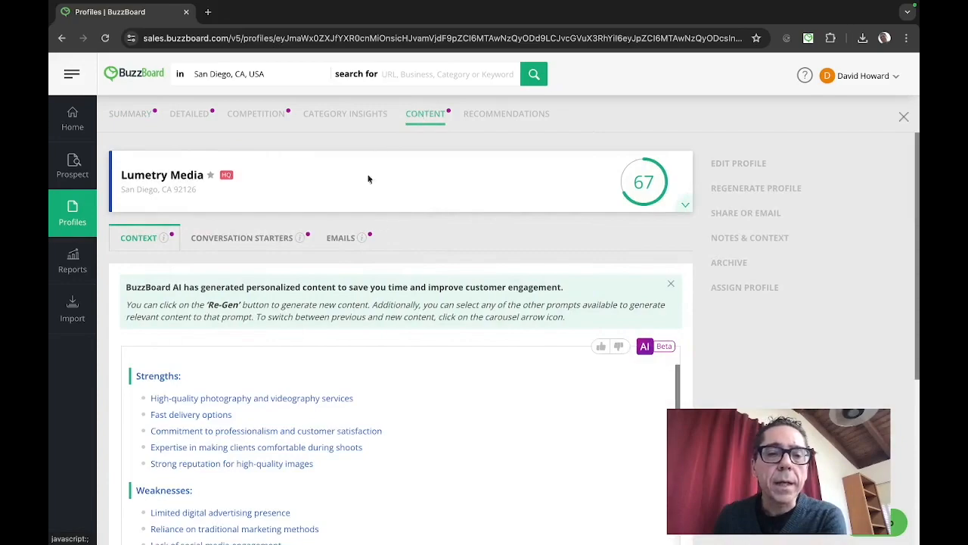
pyautogui.click(339, 238)
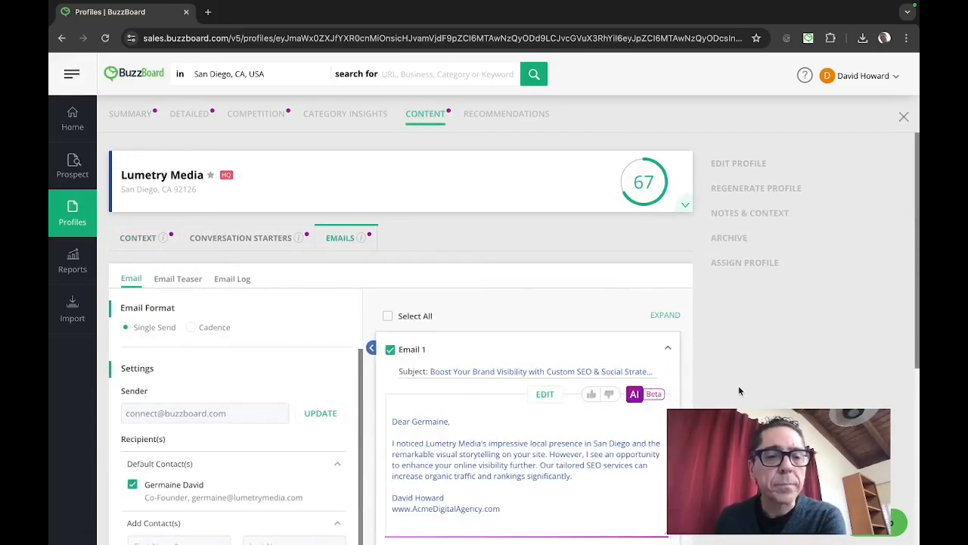
pyautogui.scroll(-3)
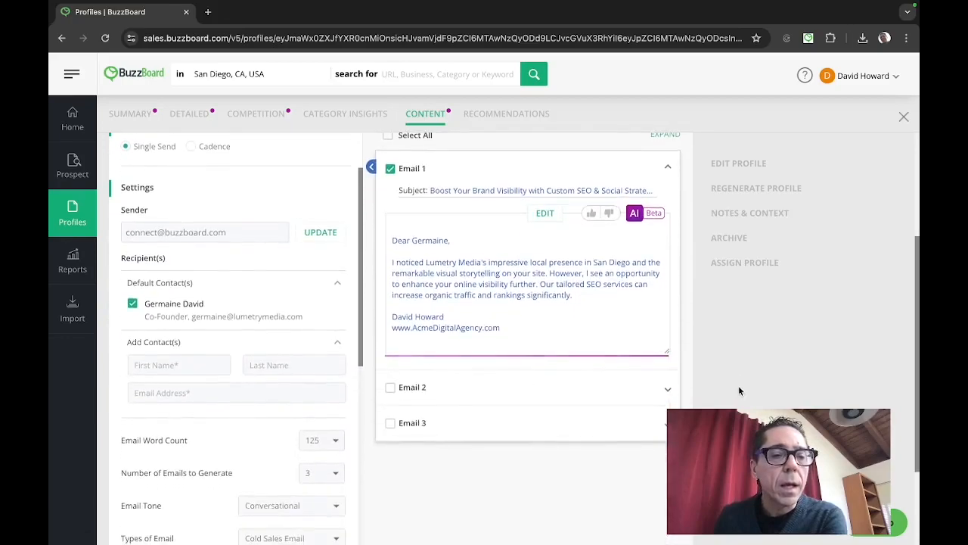
pyautogui.scroll(-3)
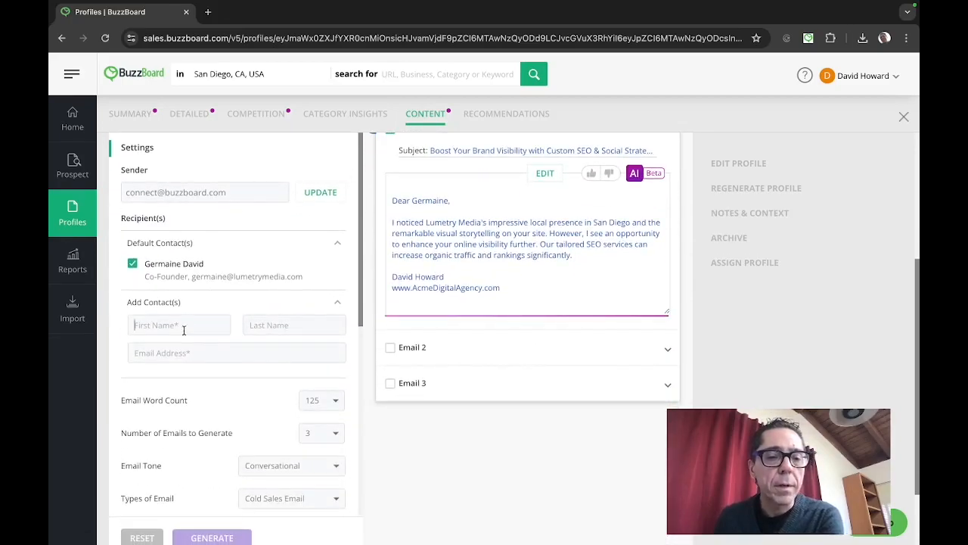
pyautogui.write('Dav')
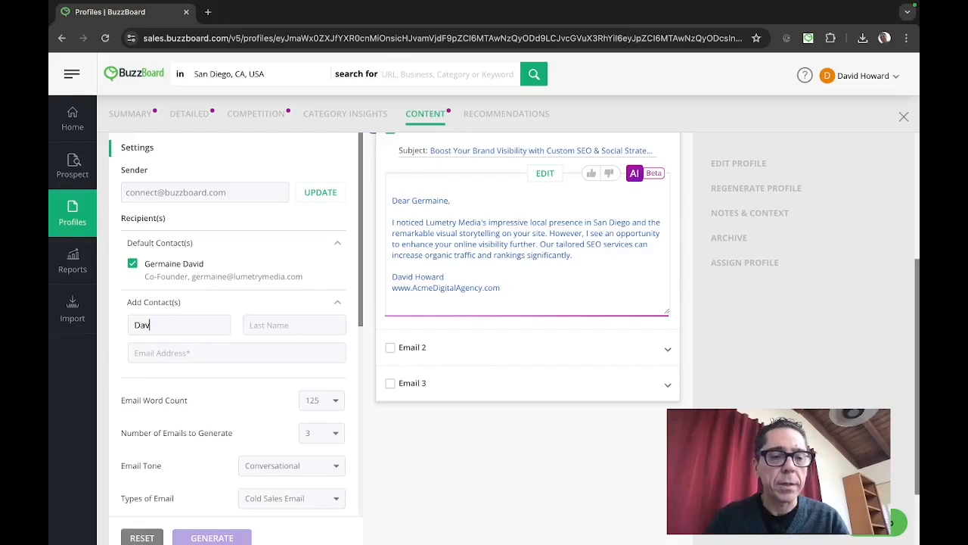
pyautogui.write('Howard')
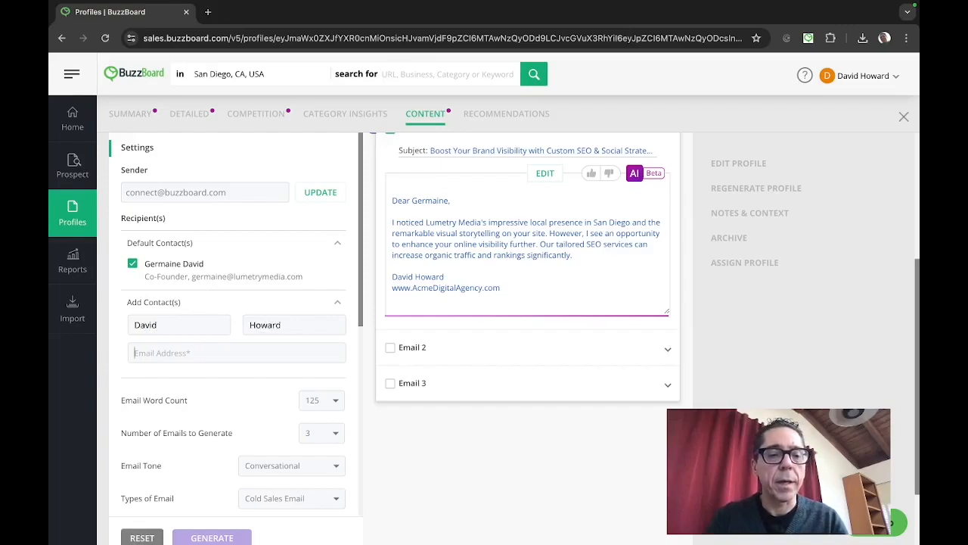
pyautogui.write('david.howard')
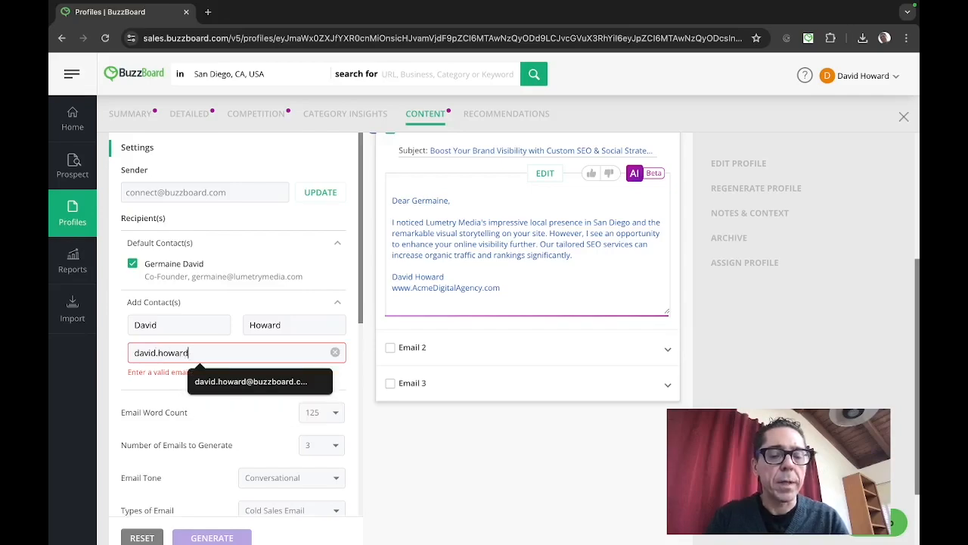
pyautogui.click(251, 381)
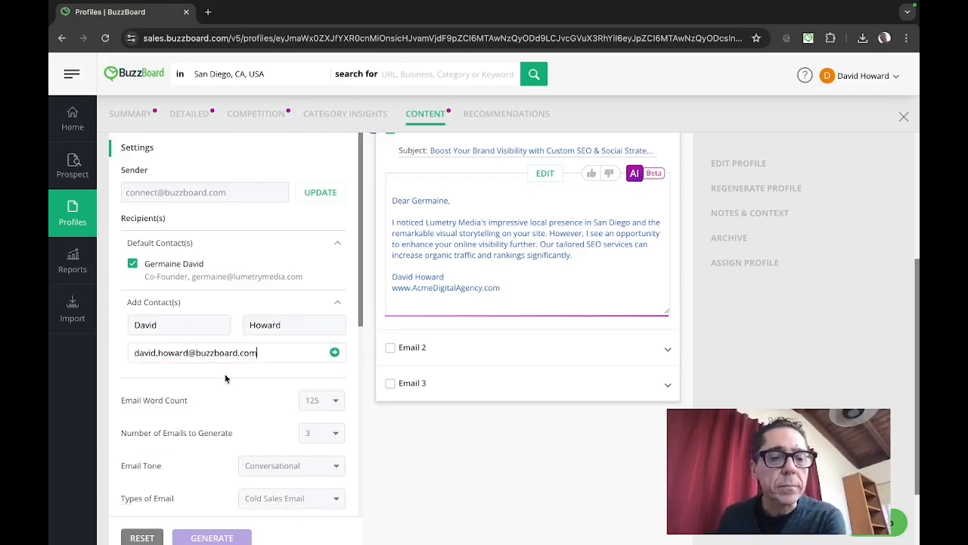
pyautogui.moveTo(384, 421)
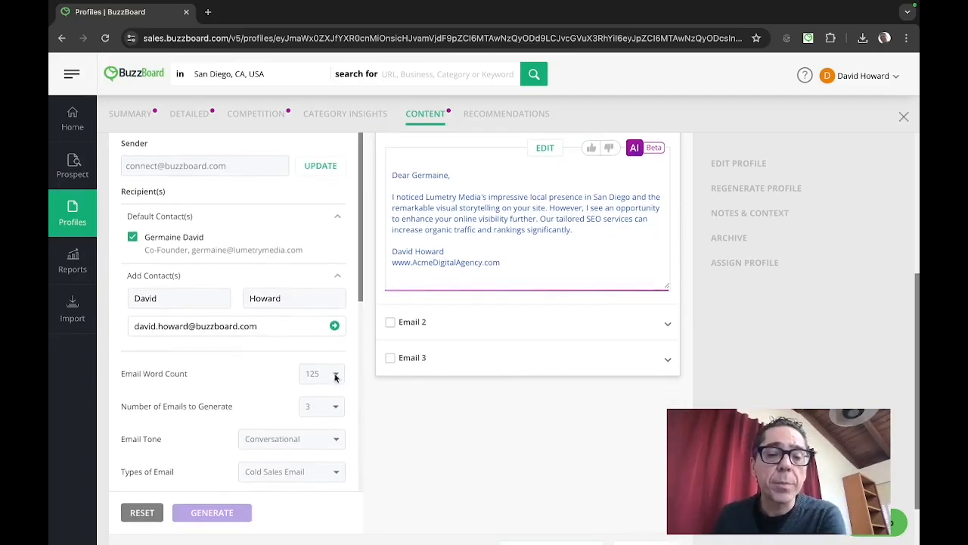
# Set the email word count to 75 and the tone to Humorous.
pyautogui.click(336, 372)
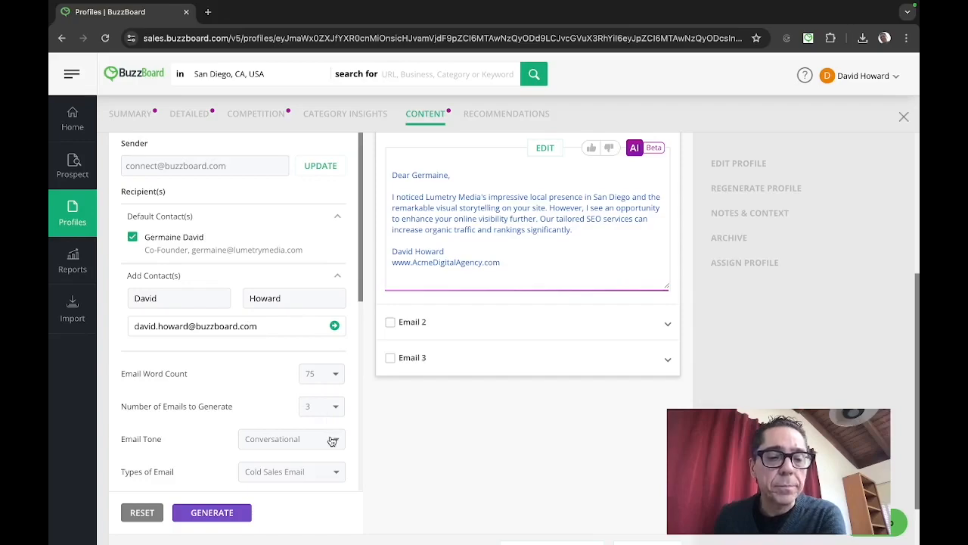
pyautogui.click(290, 439)
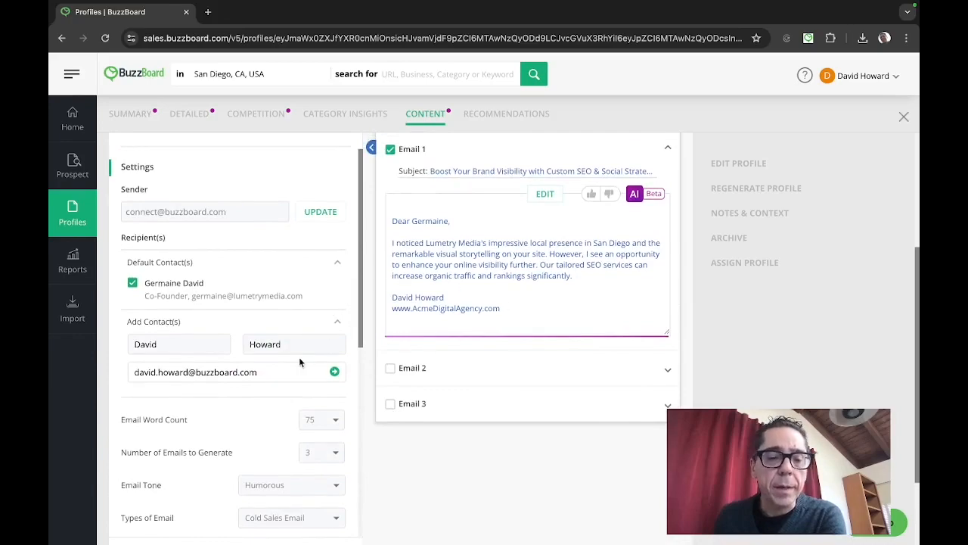
pyautogui.scroll(-3)
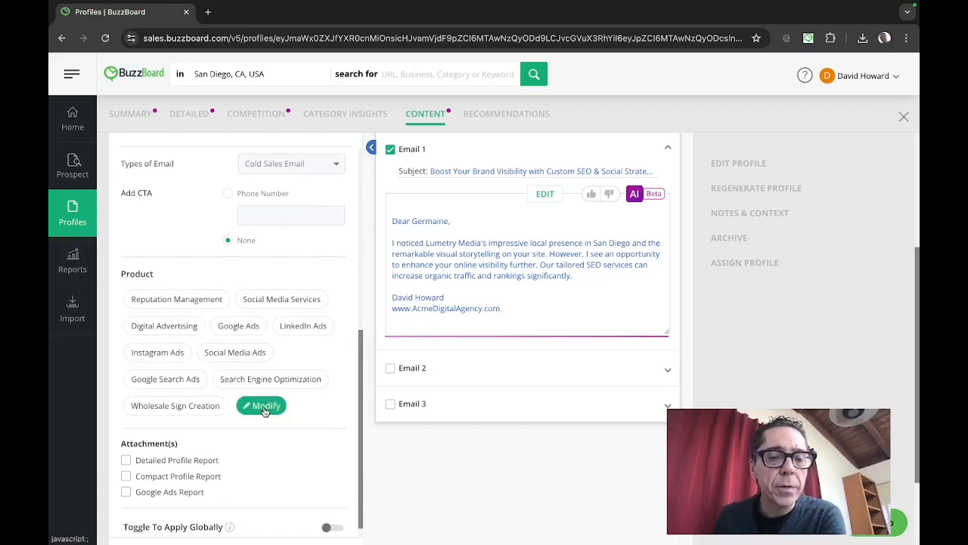
# Trim the pitched products to reputation management, social media and advertising offerings.
pyautogui.click(261, 406)
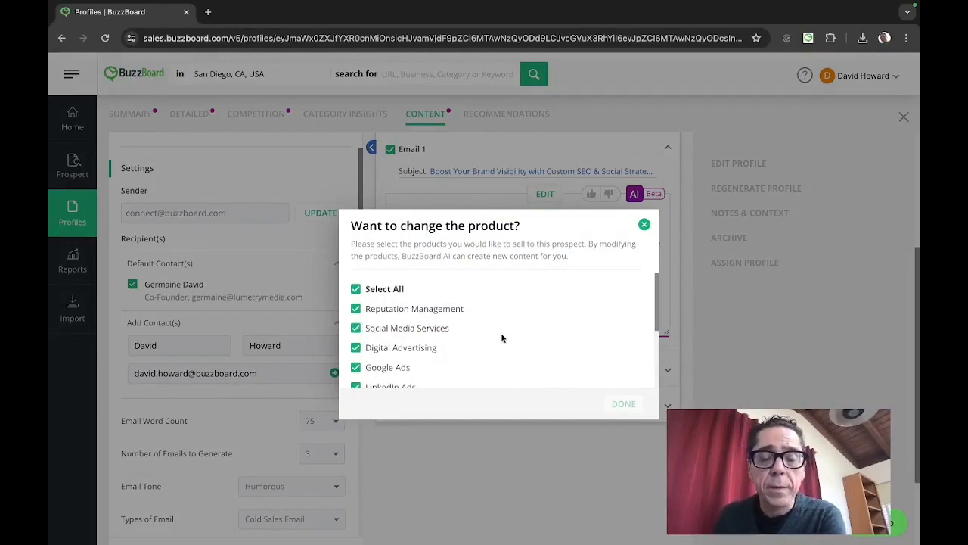
pyautogui.scroll(-3)
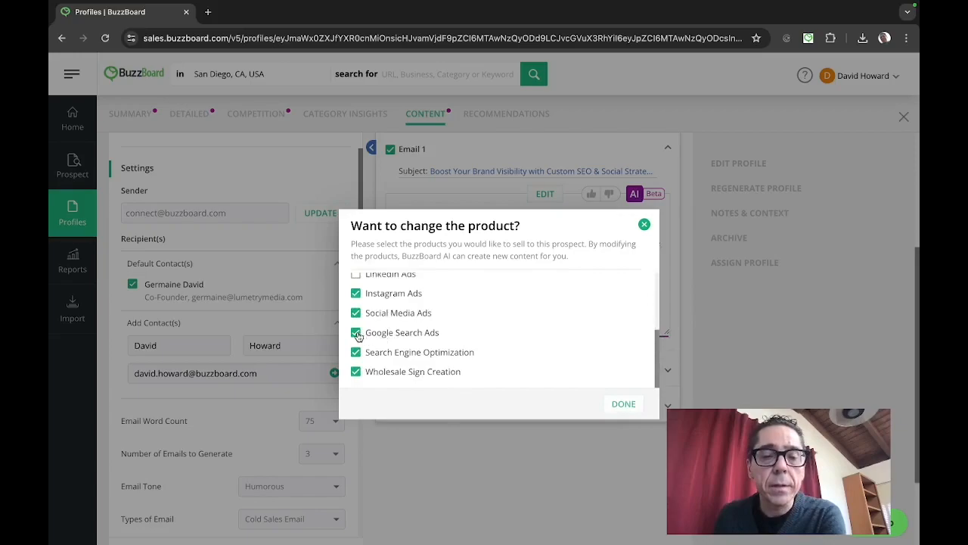
pyautogui.click(355, 333)
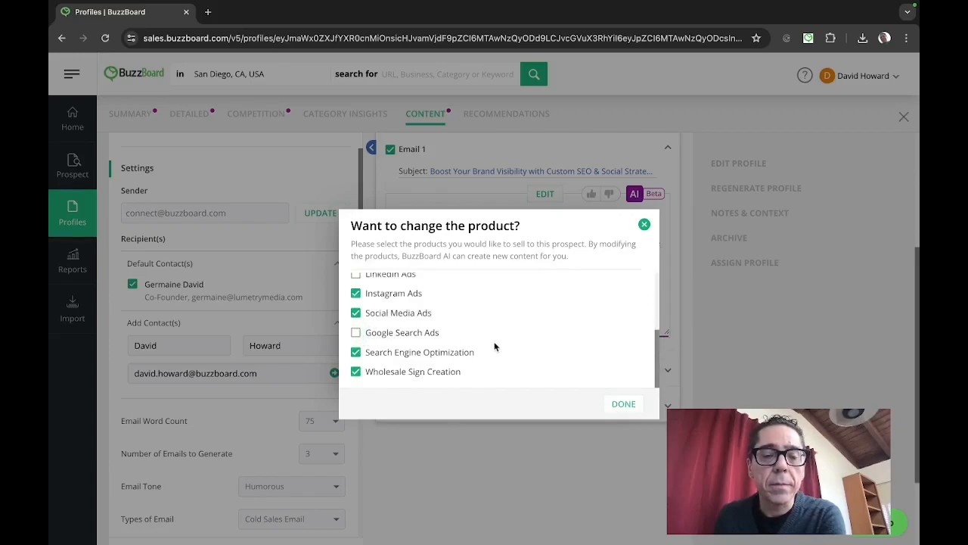
pyautogui.click(355, 333)
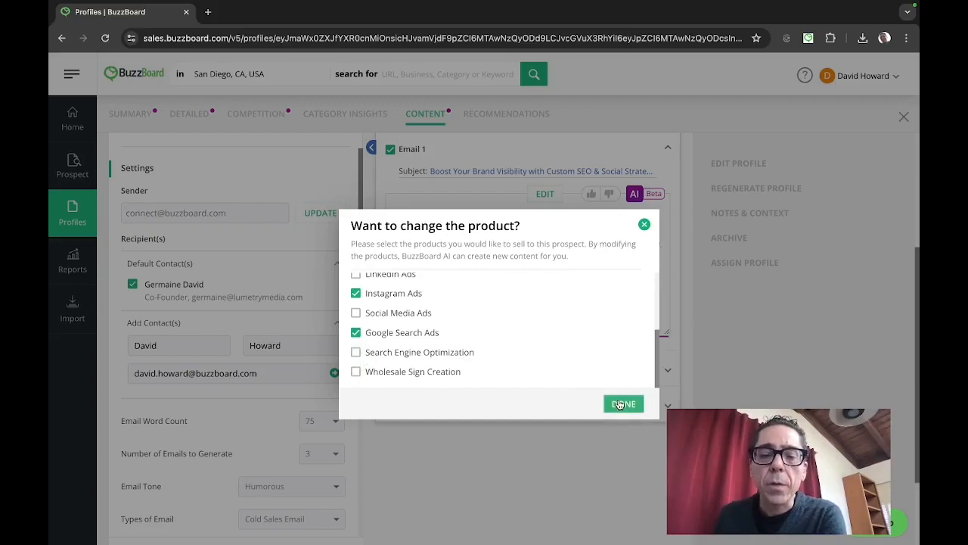
pyautogui.click(623, 403)
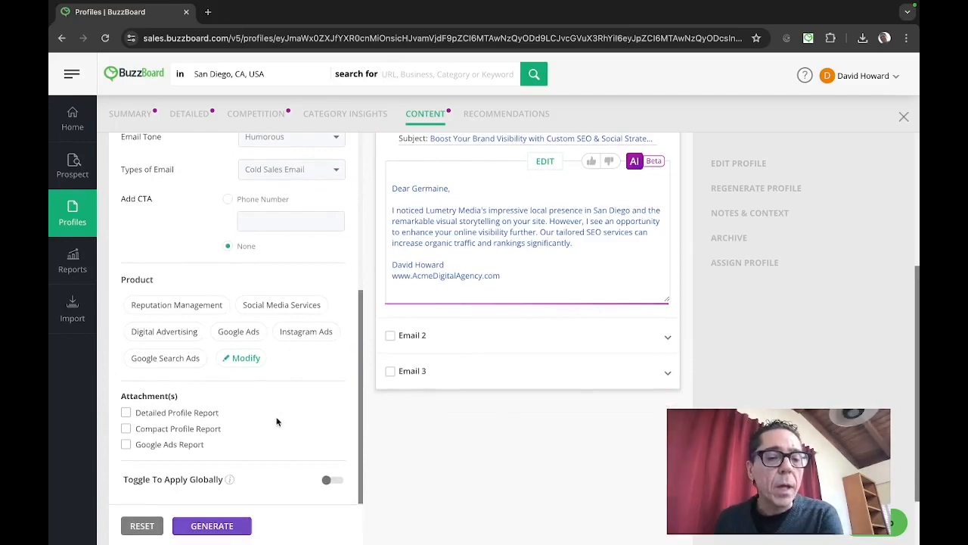
# Regenerate the cold emails with the new recipient, length, tone and product settings.
pyautogui.scroll(-3)
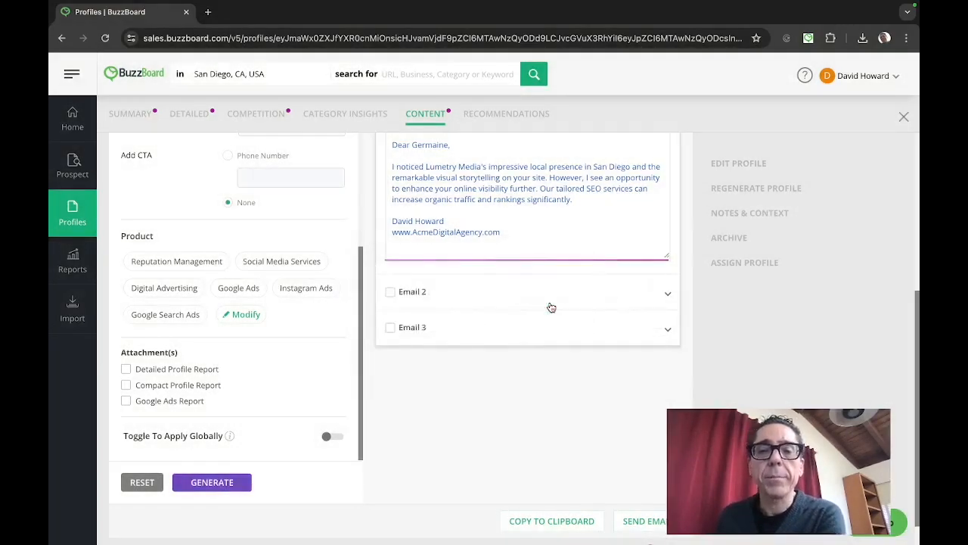
pyautogui.click(212, 481)
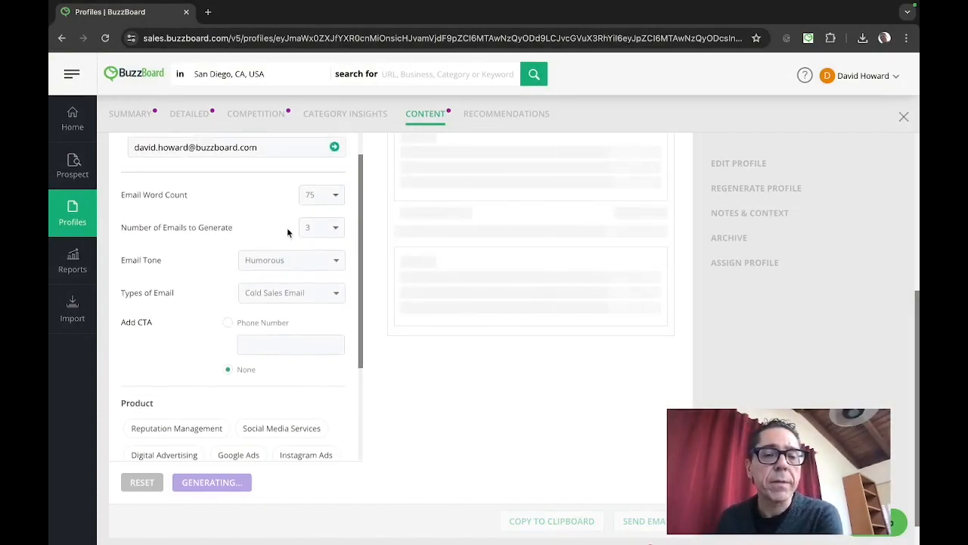
pyautogui.moveTo(469, 387)
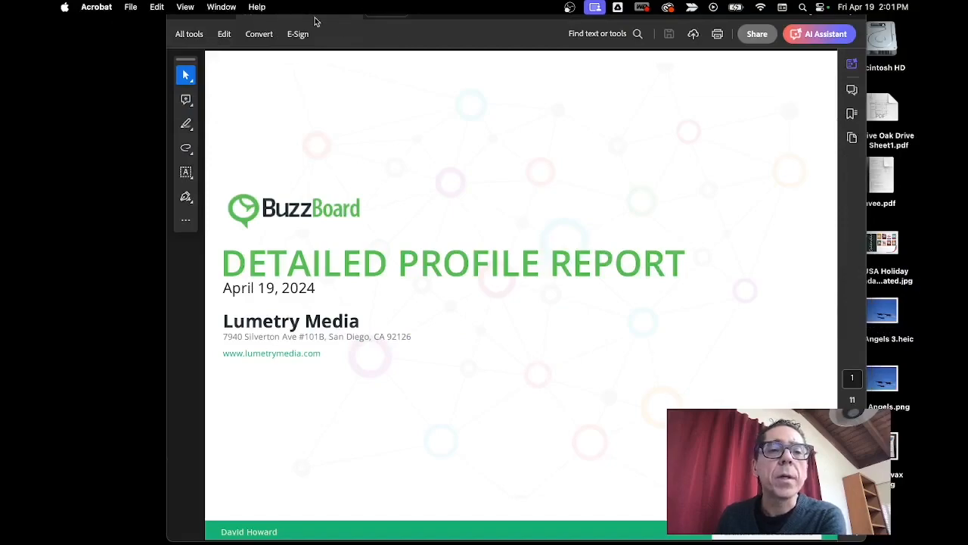
pyautogui.moveTo(384, 39)
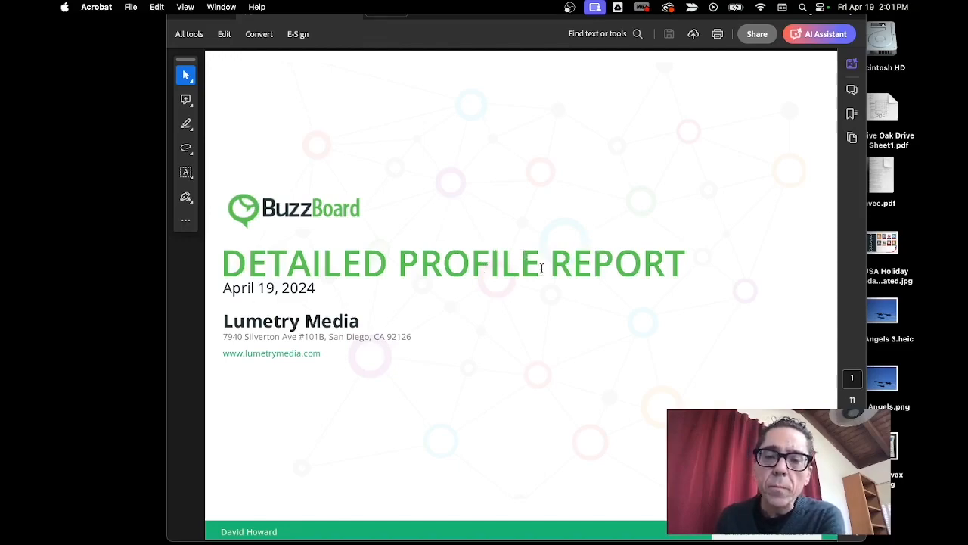
# Page through the Lumetry Media profile report from its cover to the E-Commerce analysis section.
pyautogui.scroll(-3)
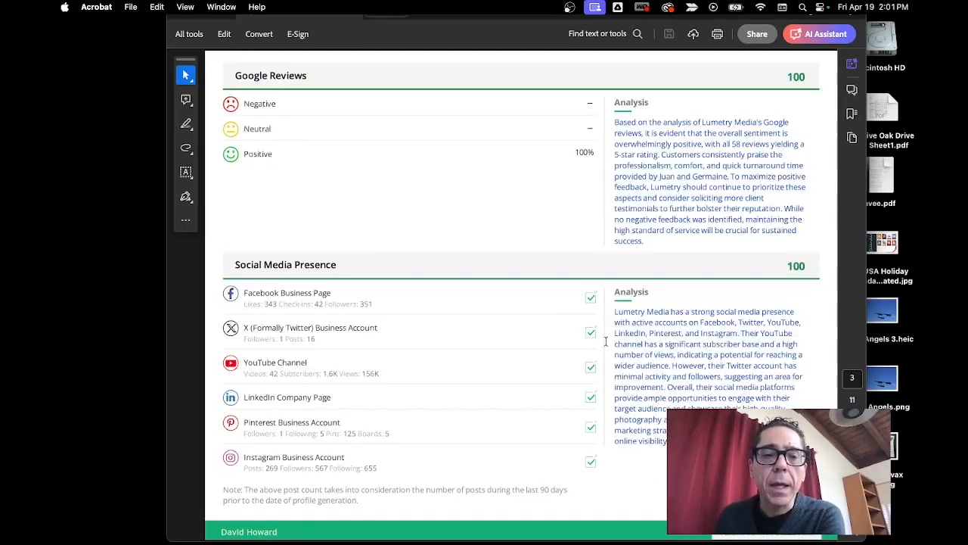
pyautogui.scroll(-3)
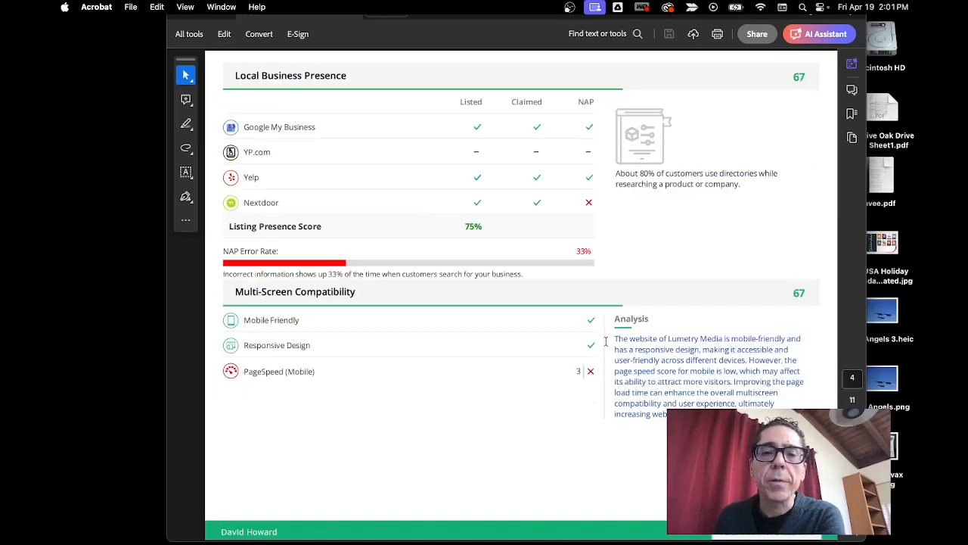
pyautogui.scroll(-3)
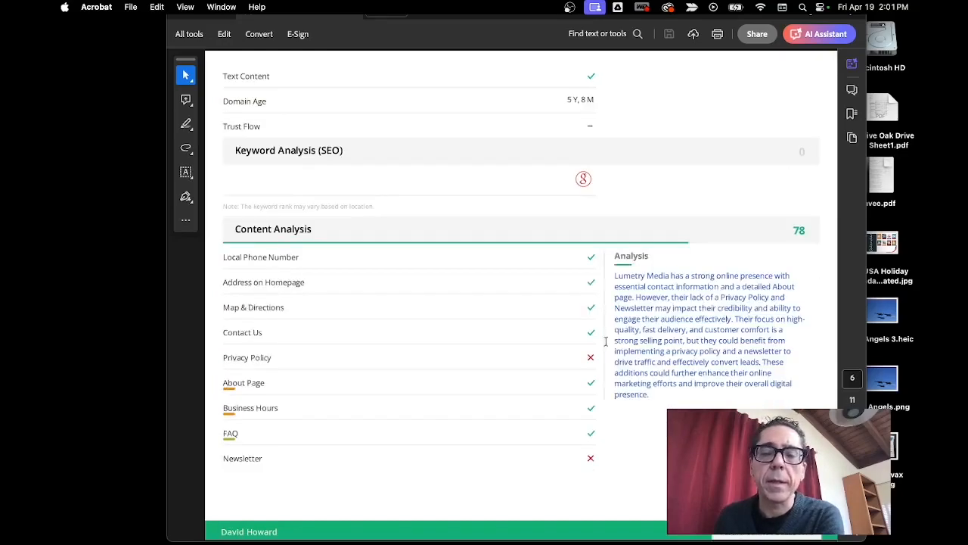
pyautogui.scroll(-3)
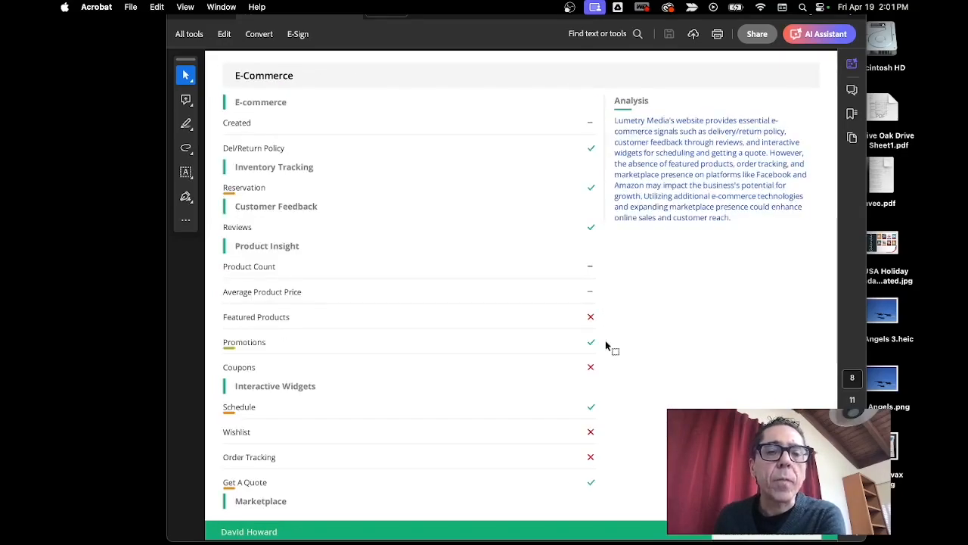